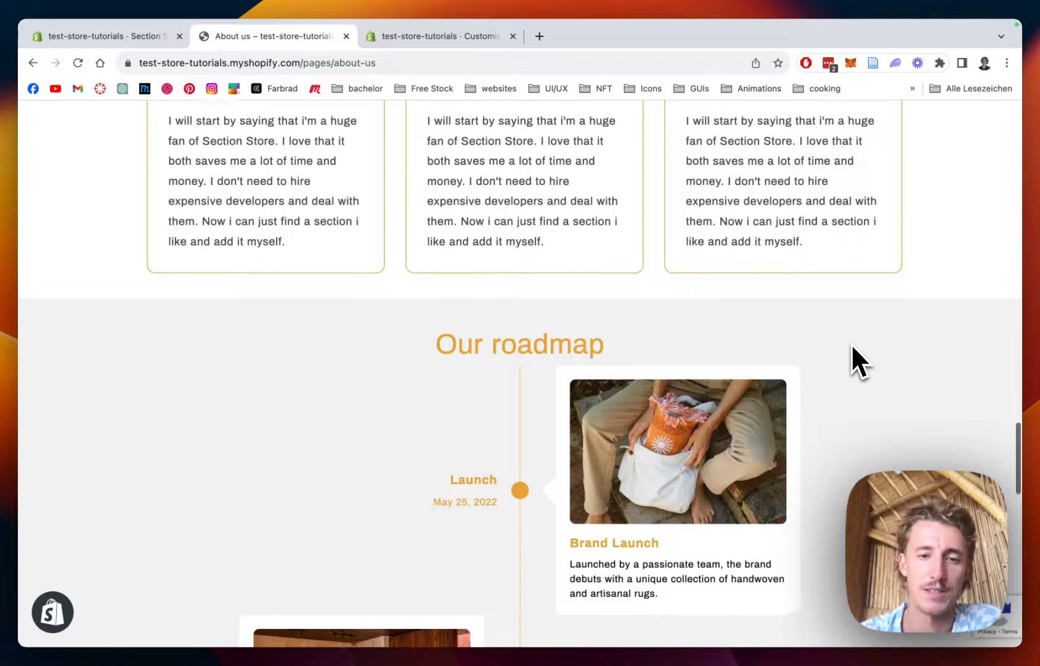
- Scroll through the current page, then return to the Section Store app
{"action": "scroll", "scroll_direction": "down", "scroll_amount": 3}
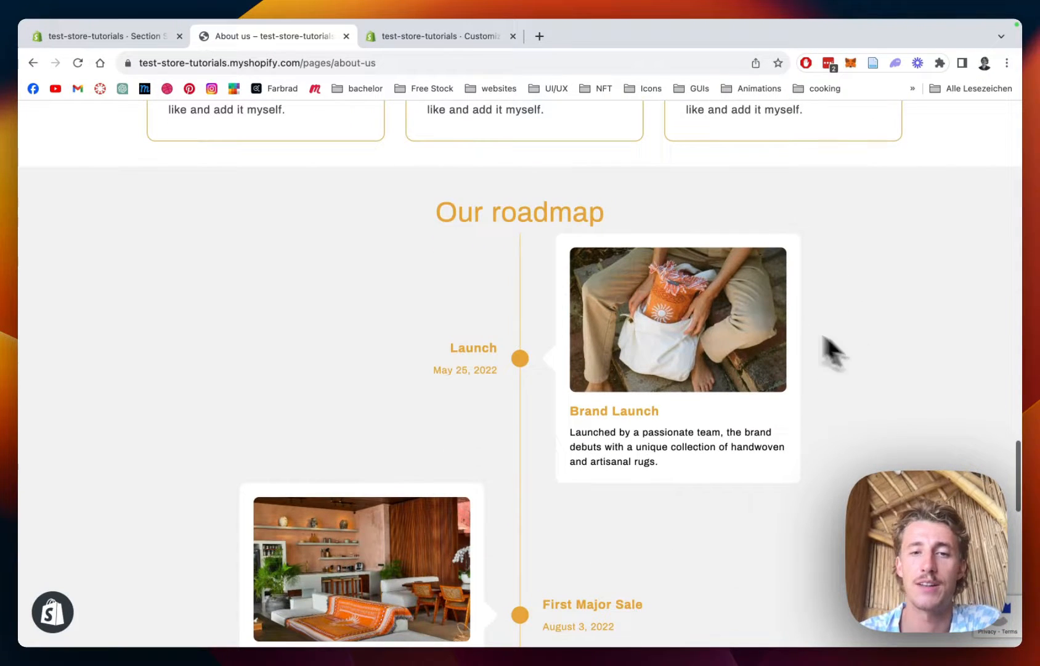
{"action": "mouse_move", "coordinate": [435, 255]}
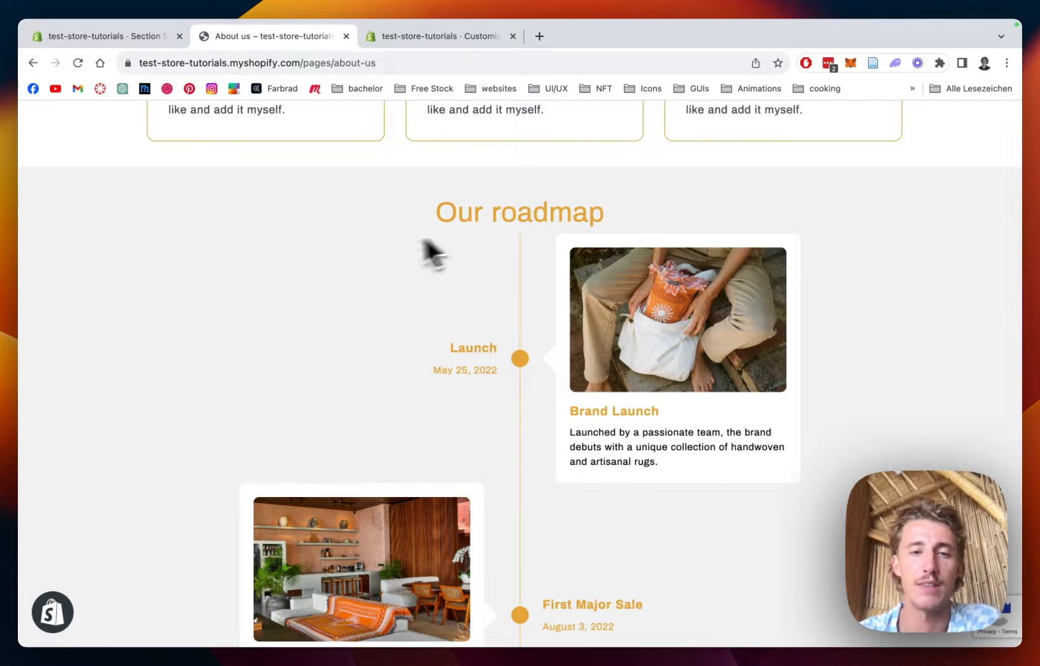
{"action": "scroll", "scroll_direction": "down", "scroll_amount": 3}
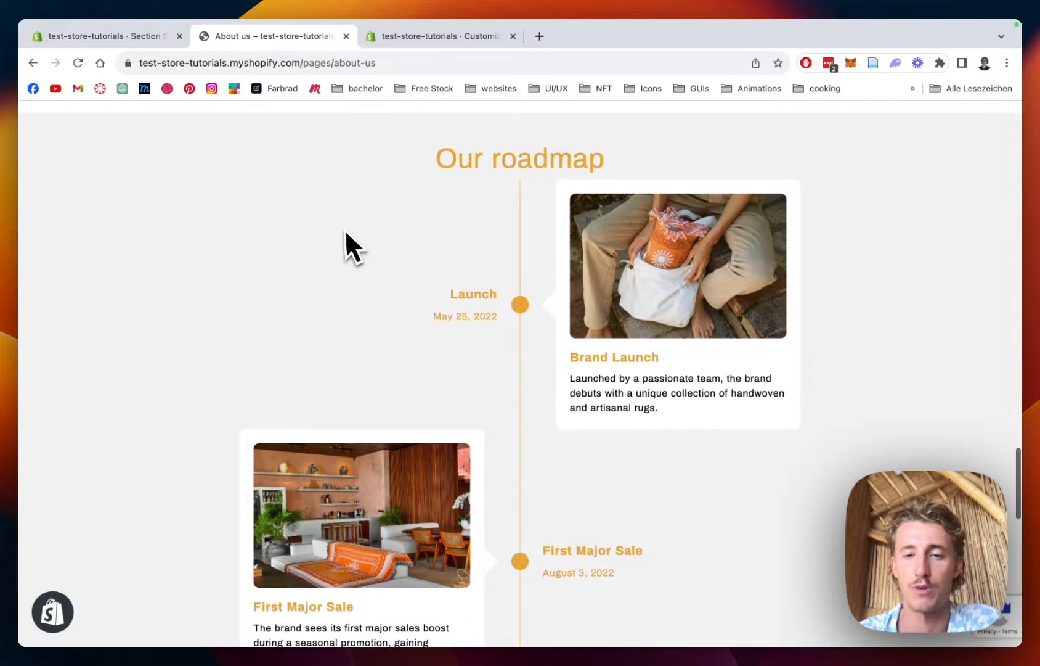
{"action": "scroll", "scroll_direction": "down", "scroll_amount": 3}
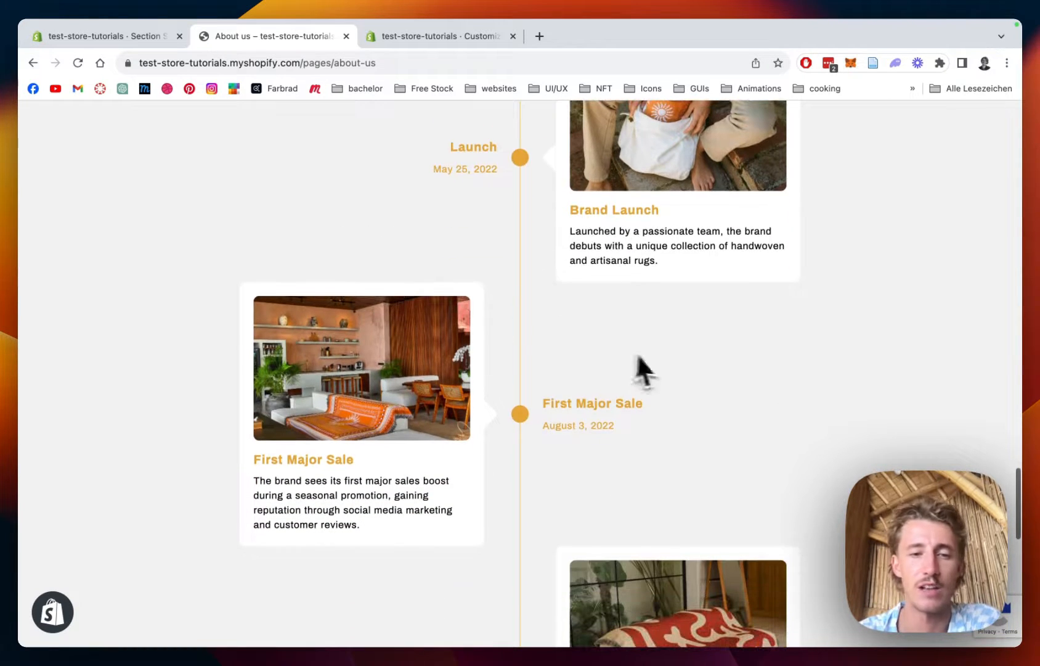
{"action": "scroll", "scroll_direction": "down", "scroll_amount": 3}
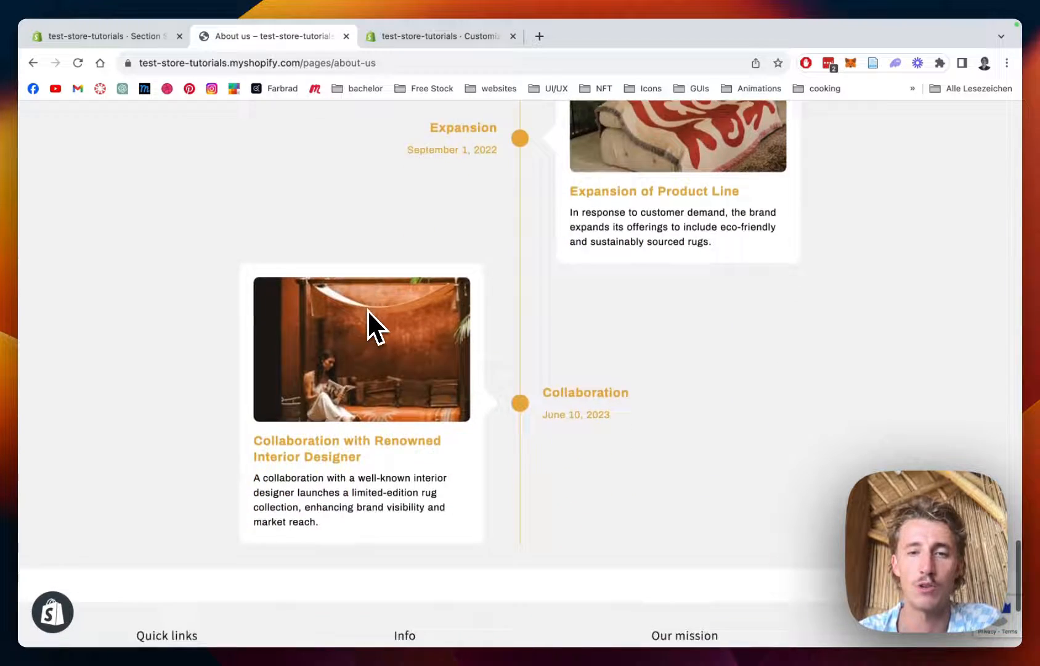
{"action": "scroll", "scroll_direction": "up", "scroll_amount": 3}
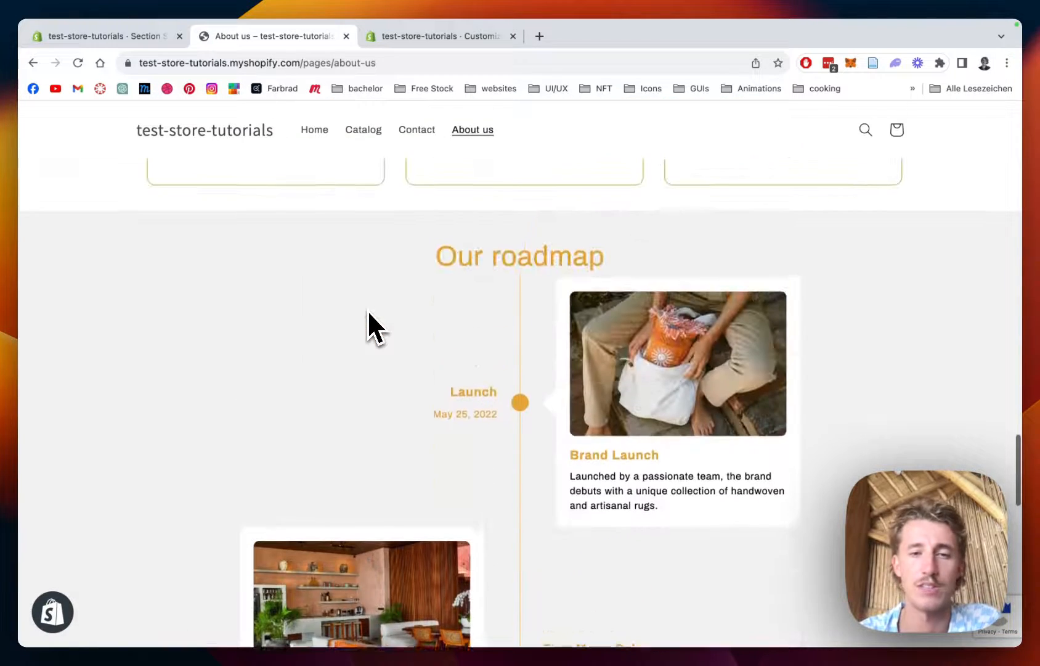
{"action": "scroll", "scroll_direction": "down", "scroll_amount": 3}
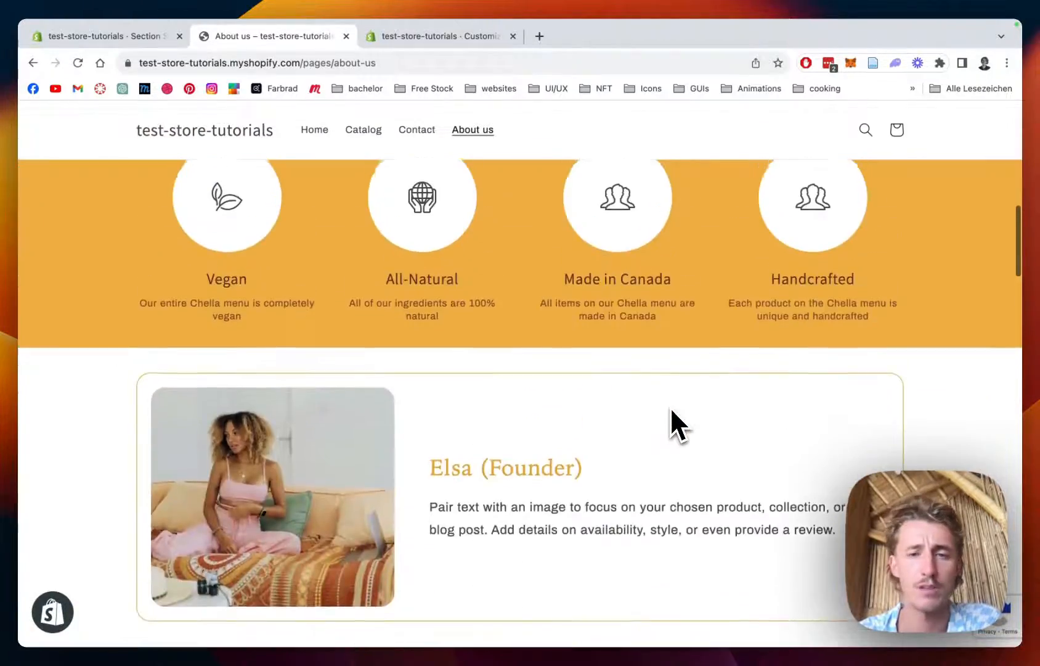
{"action": "scroll", "scroll_direction": "down", "scroll_amount": 3}
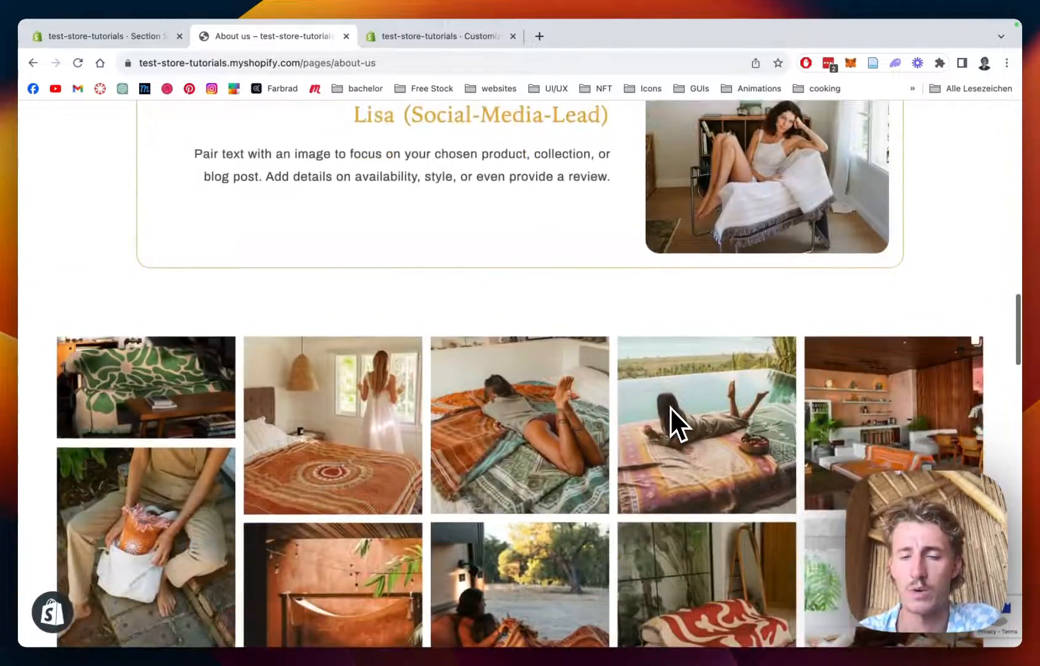
{"action": "scroll", "scroll_direction": "down", "scroll_amount": 3}
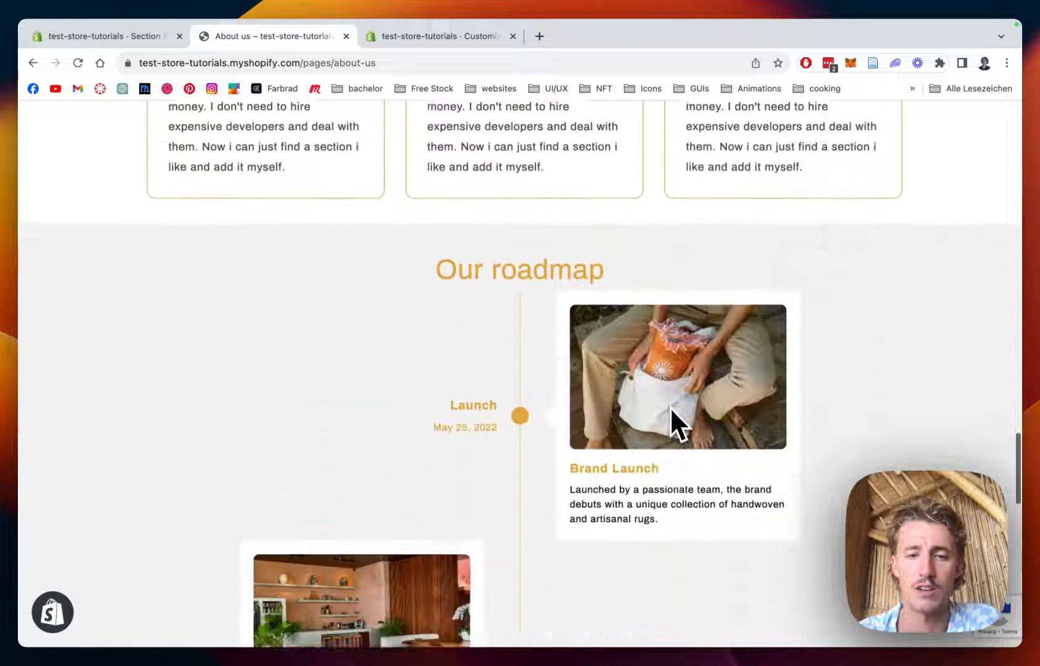
{"action": "scroll", "scroll_direction": "down", "scroll_amount": 3}
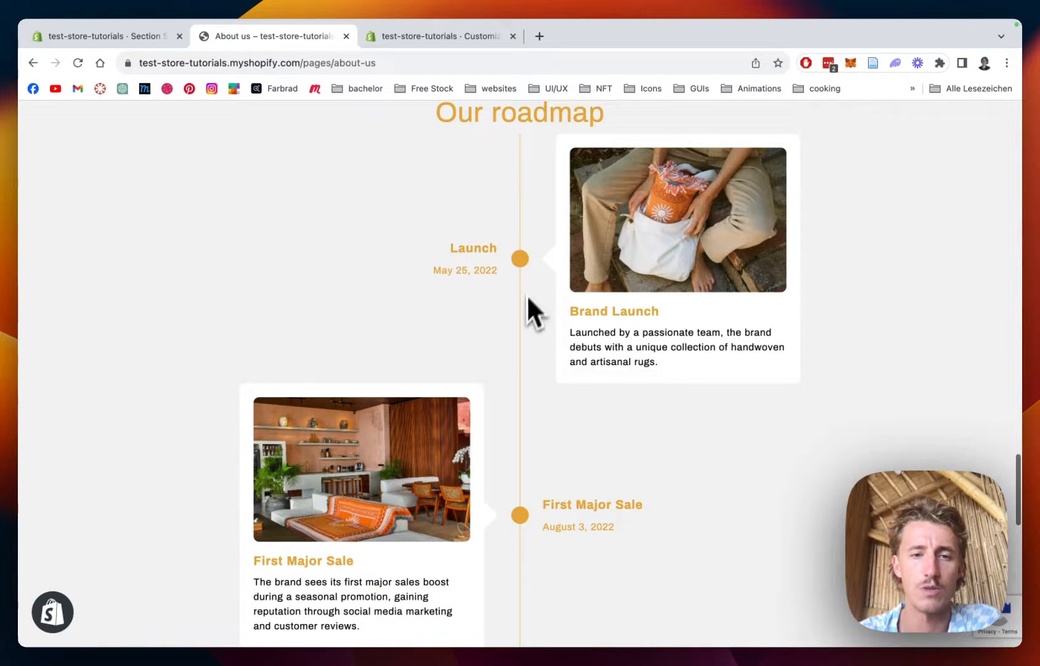
{"action": "scroll", "scroll_direction": "down", "scroll_amount": 3}
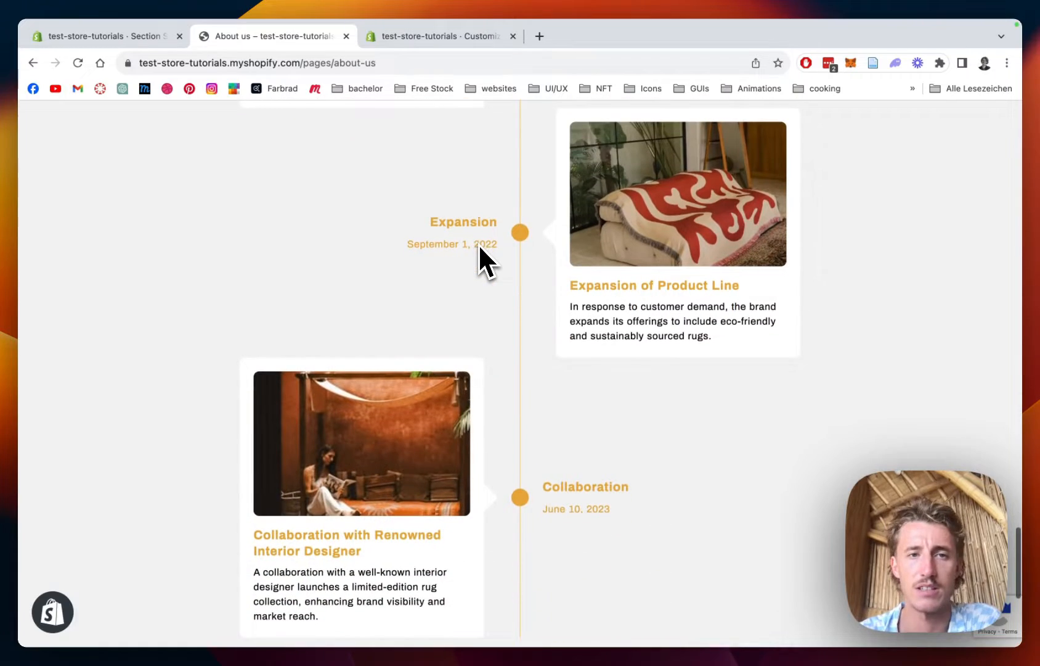
{"action": "left_click", "coordinate": [106, 35]}
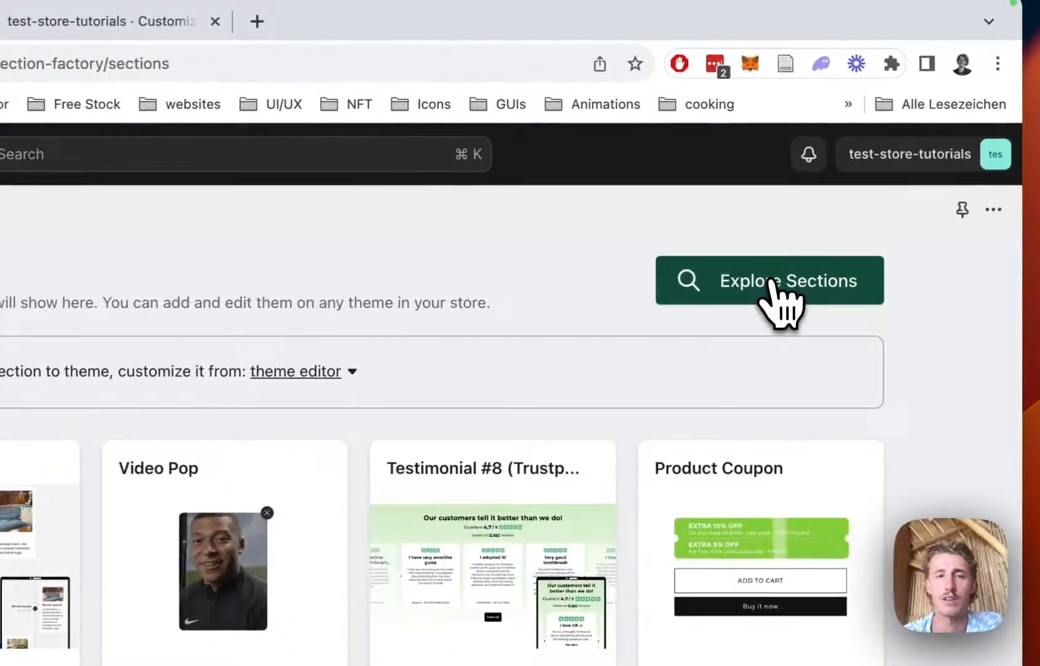
- Browse Explore Sections down to Newest Releases and open the Timeline horizontal card
{"action": "left_click", "coordinate": [769, 280]}
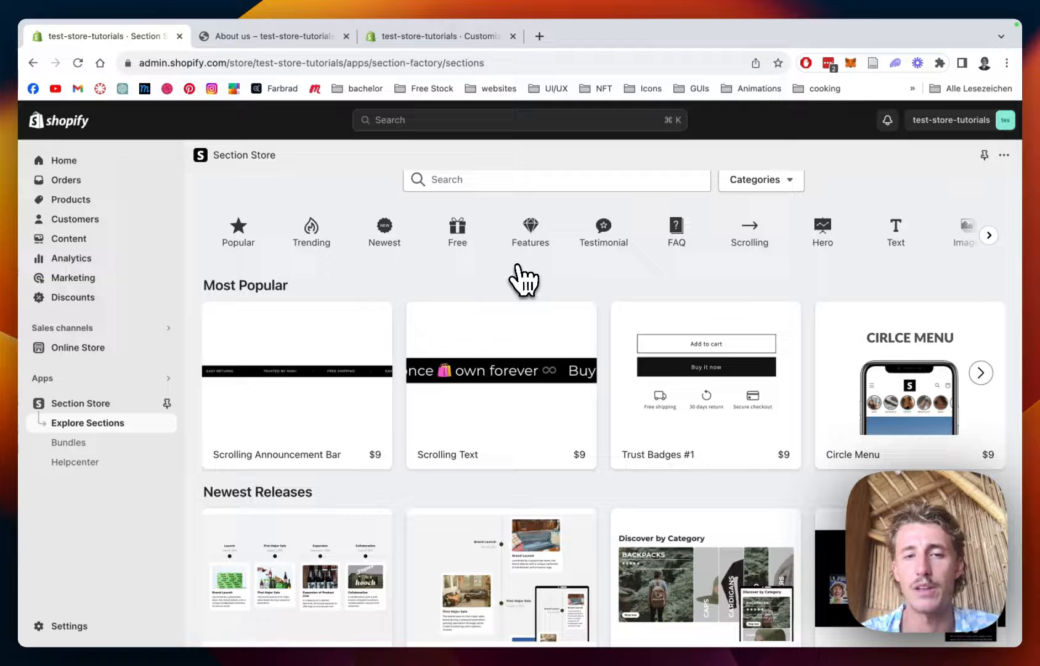
{"action": "scroll", "scroll_direction": "down", "scroll_amount": 3}
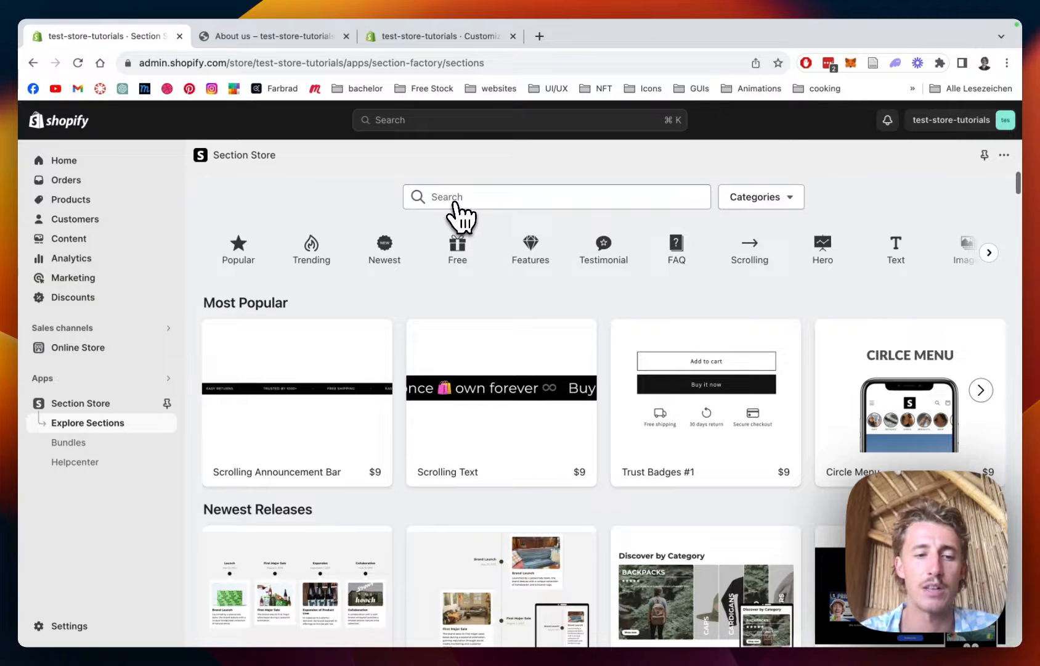
{"action": "scroll", "scroll_direction": "down", "scroll_amount": 3}
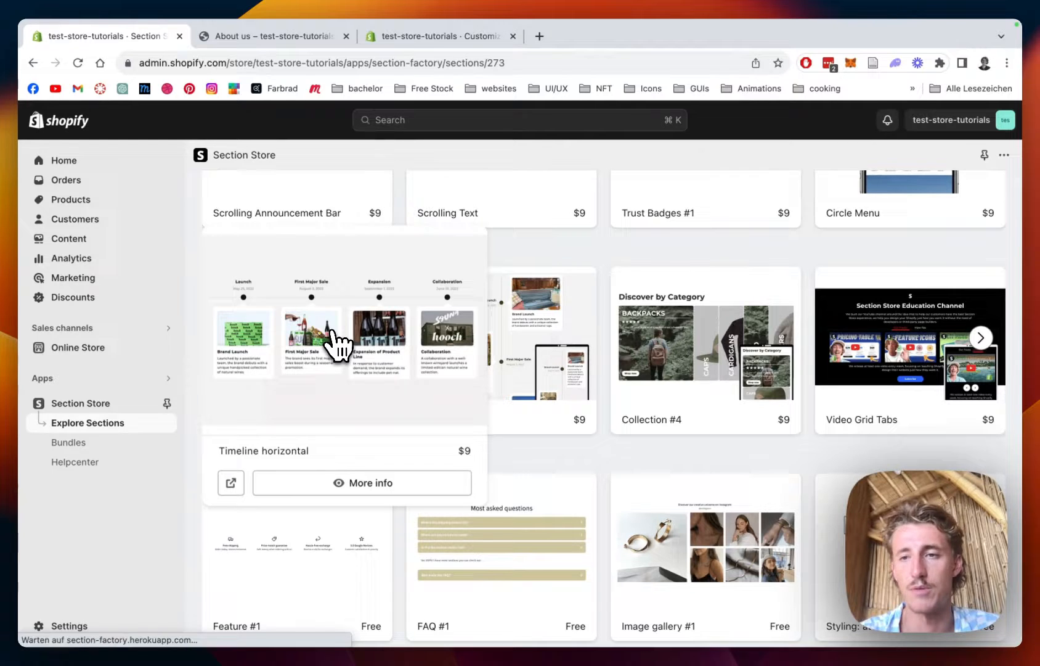
{"action": "left_click", "coordinate": [361, 482]}
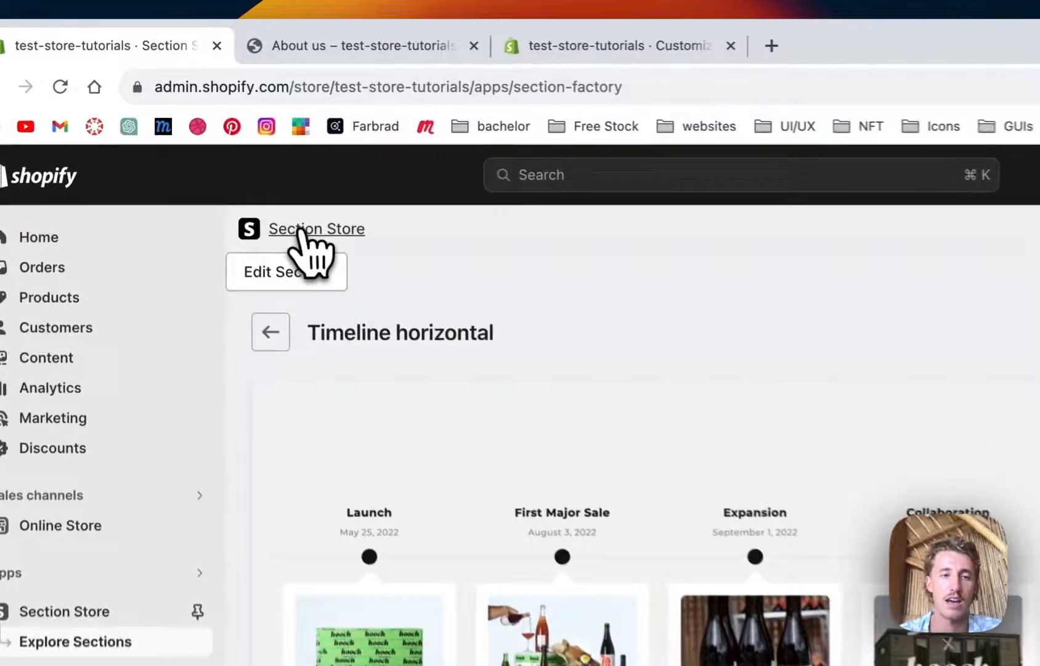
- Go back to the Section Store home via the breadcrumb
{"action": "left_click", "coordinate": [316, 228]}
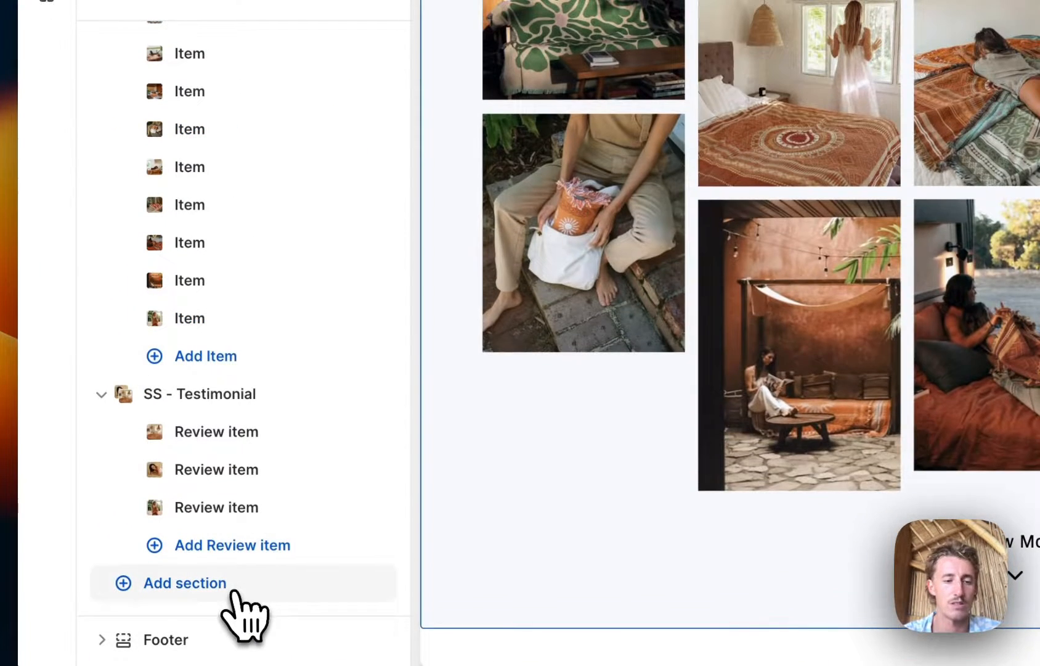
- Add the SS - Timeline section found by searching 'ss time' and save the About us page
{"action": "left_click", "coordinate": [185, 583]}
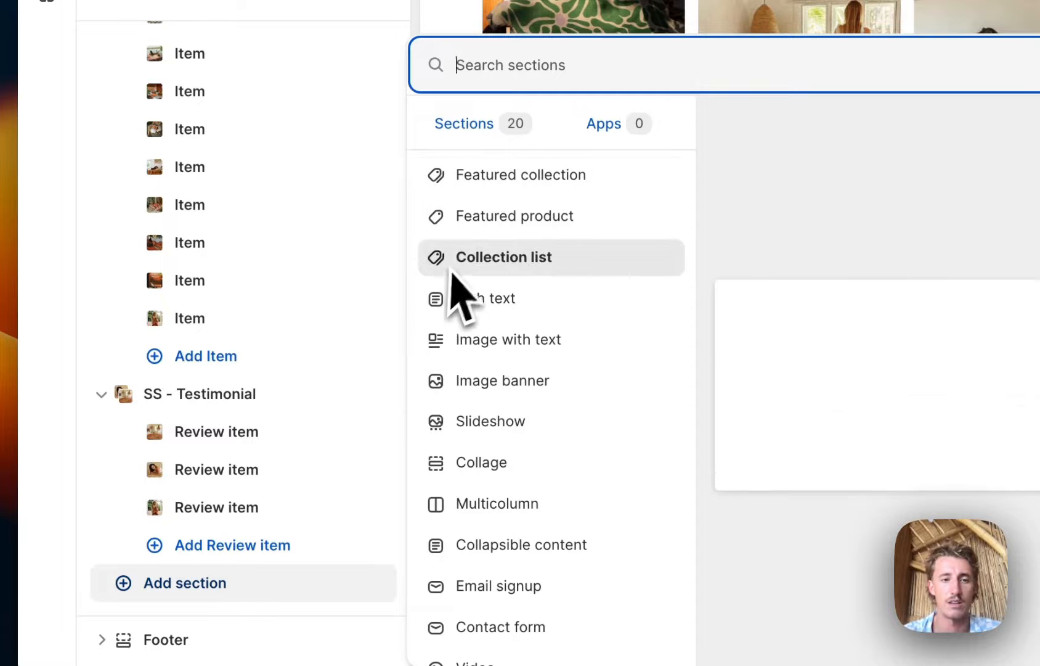
{"action": "type", "text": "ss time"}
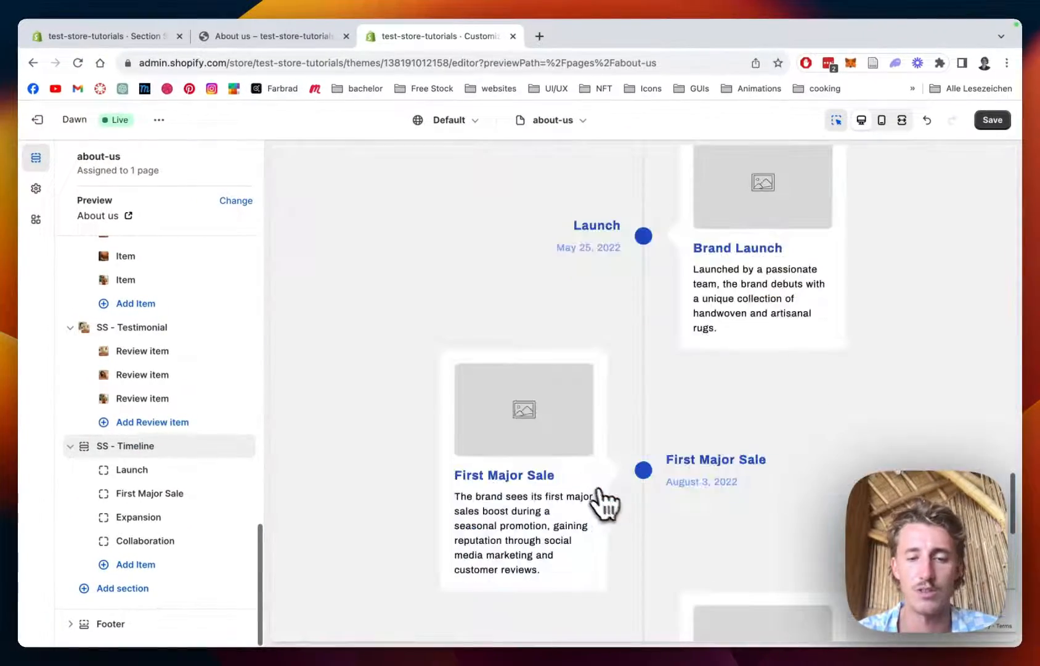
{"action": "scroll", "scroll_direction": "down", "scroll_amount": 3}
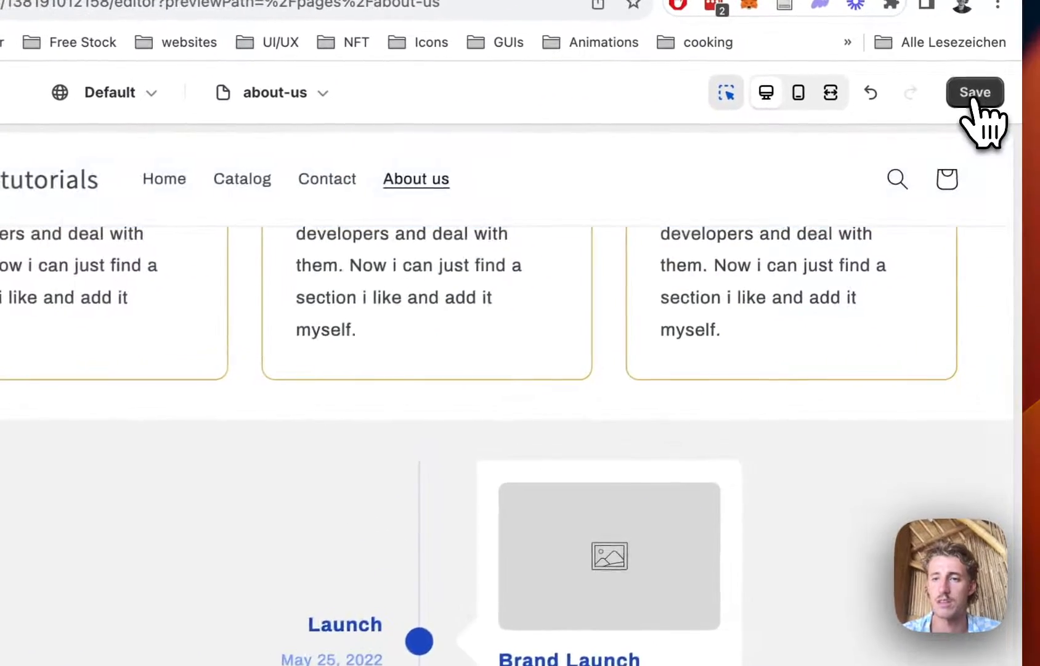
{"action": "left_click", "coordinate": [975, 91]}
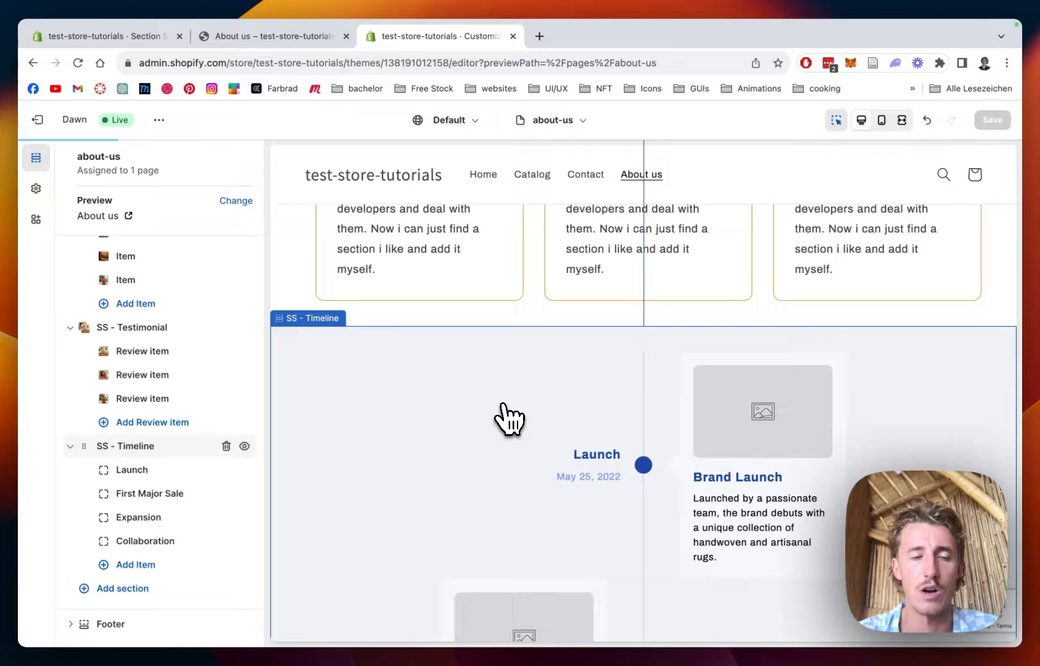
- Set the SS - Timeline section's Heading field to "Our roadmap"
{"action": "scroll", "scroll_direction": "down", "scroll_amount": 3}
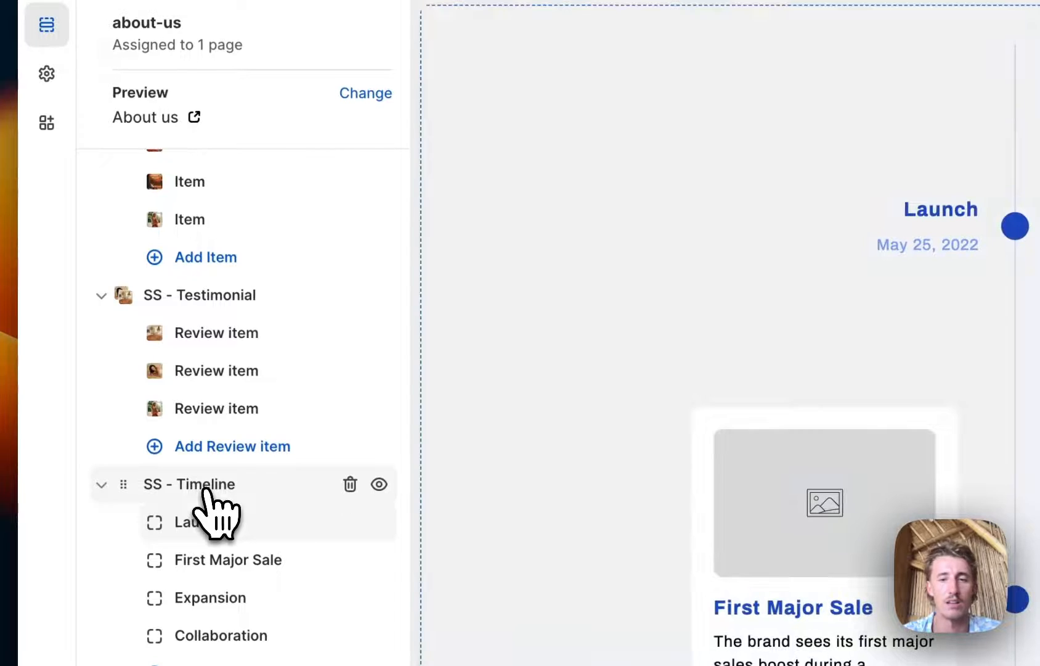
{"action": "left_click", "coordinate": [188, 483]}
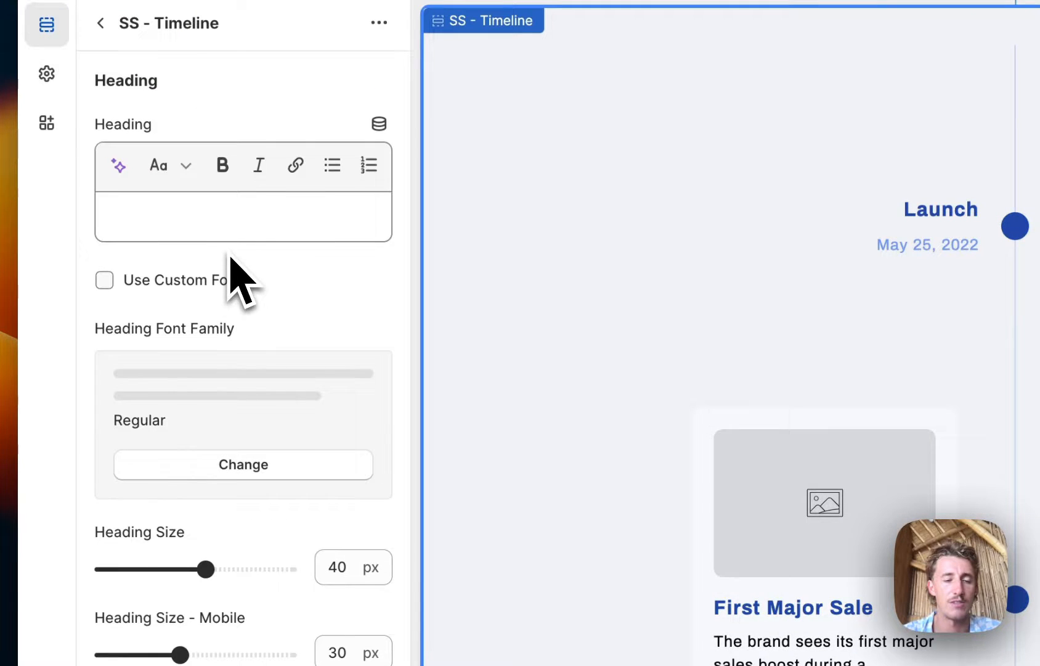
{"action": "left_click", "coordinate": [243, 216]}
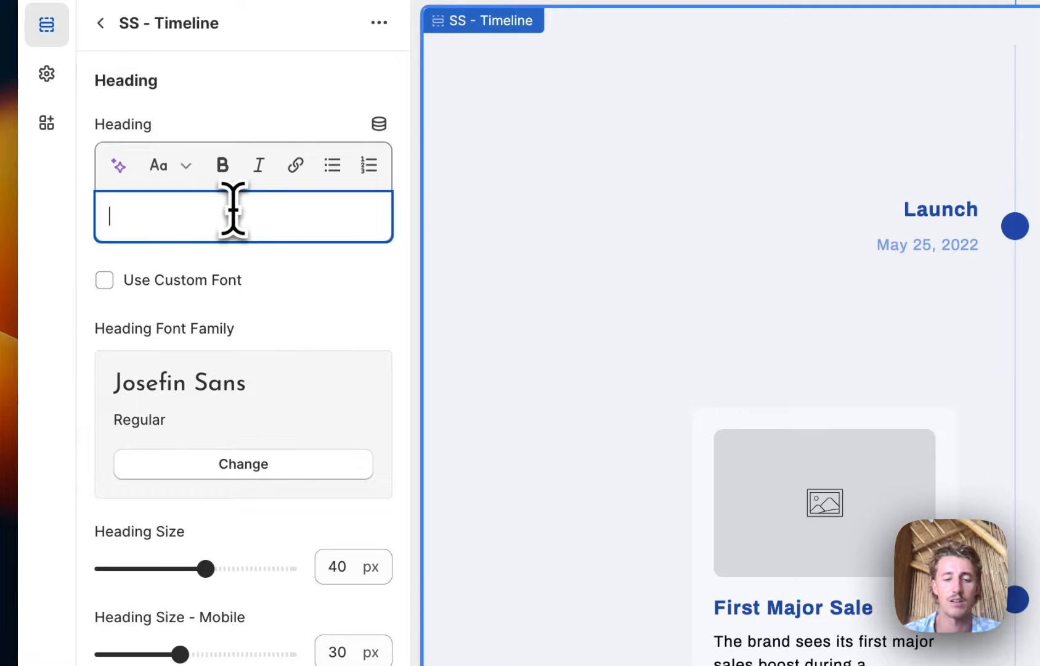
{"action": "type", "text": "Or roadm"}
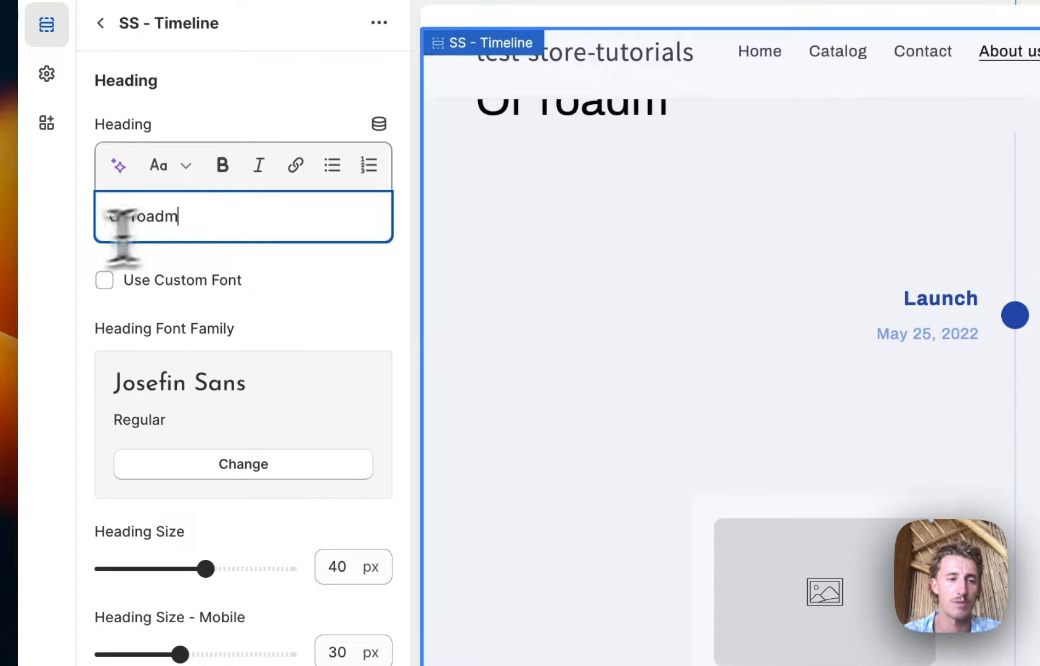
{"action": "type", "text": "Our roadmap"}
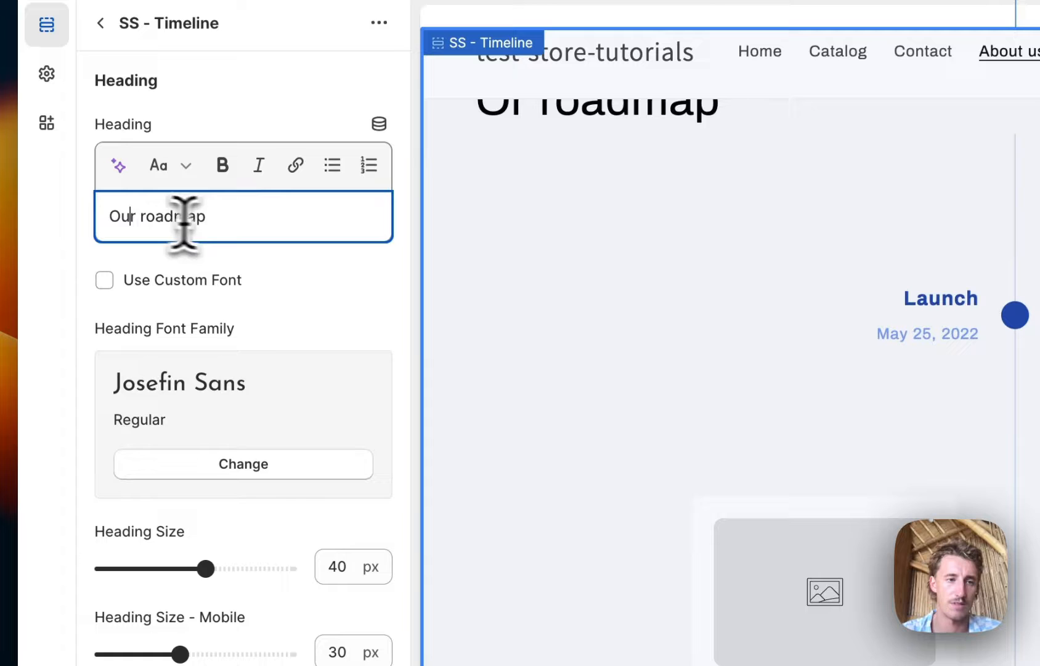
{"action": "scroll", "scroll_direction": "down", "scroll_amount": 3}
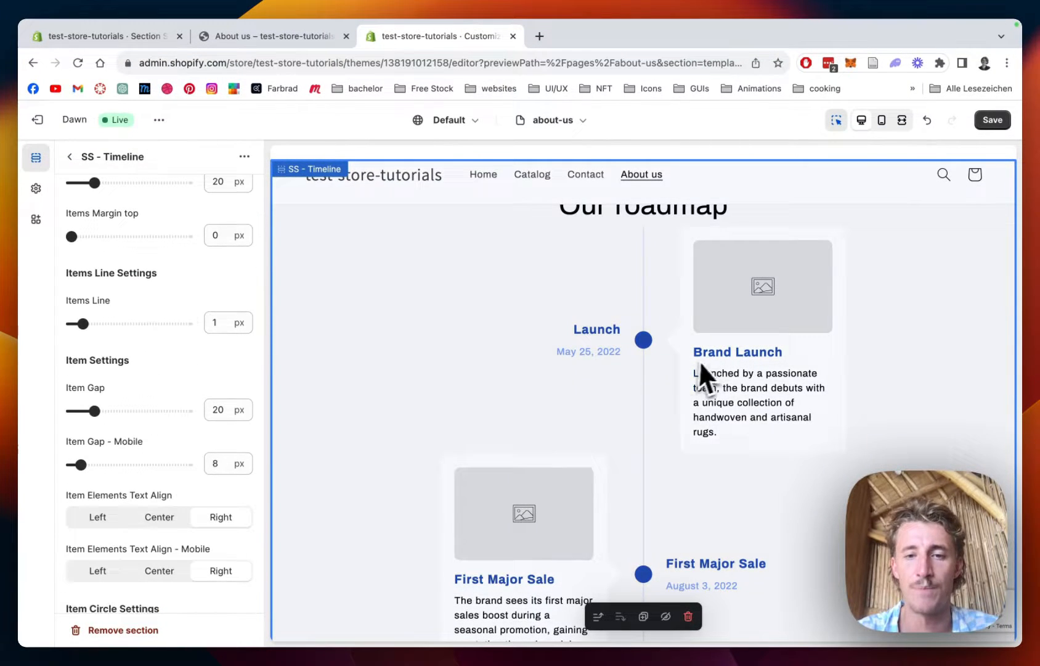
{"action": "scroll", "scroll_direction": "down", "scroll_amount": 3}
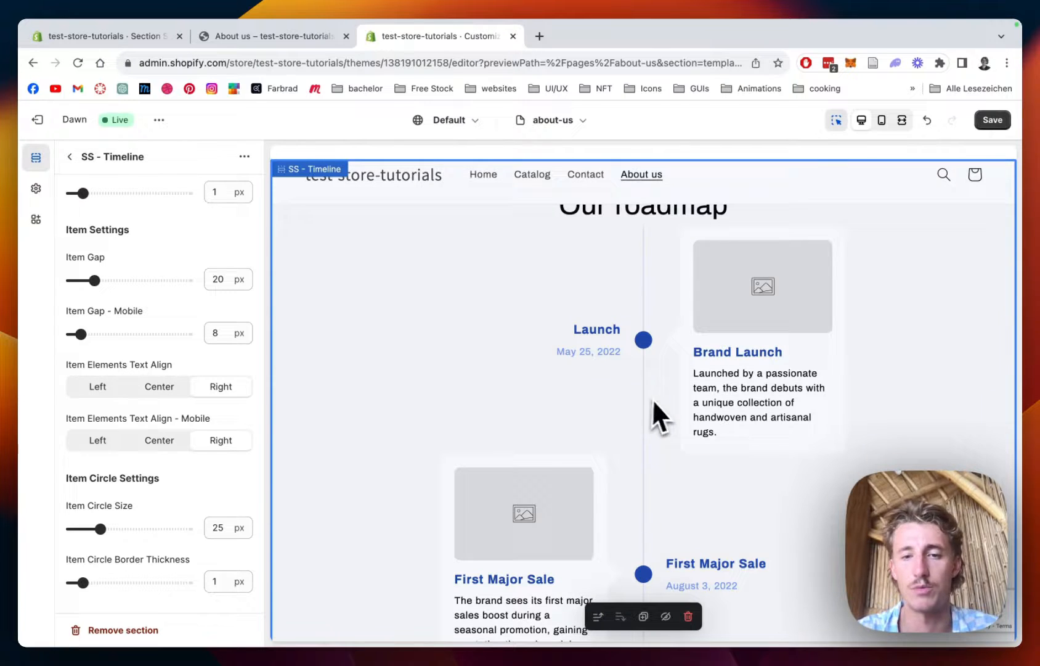
{"action": "scroll", "scroll_direction": "down", "scroll_amount": 3}
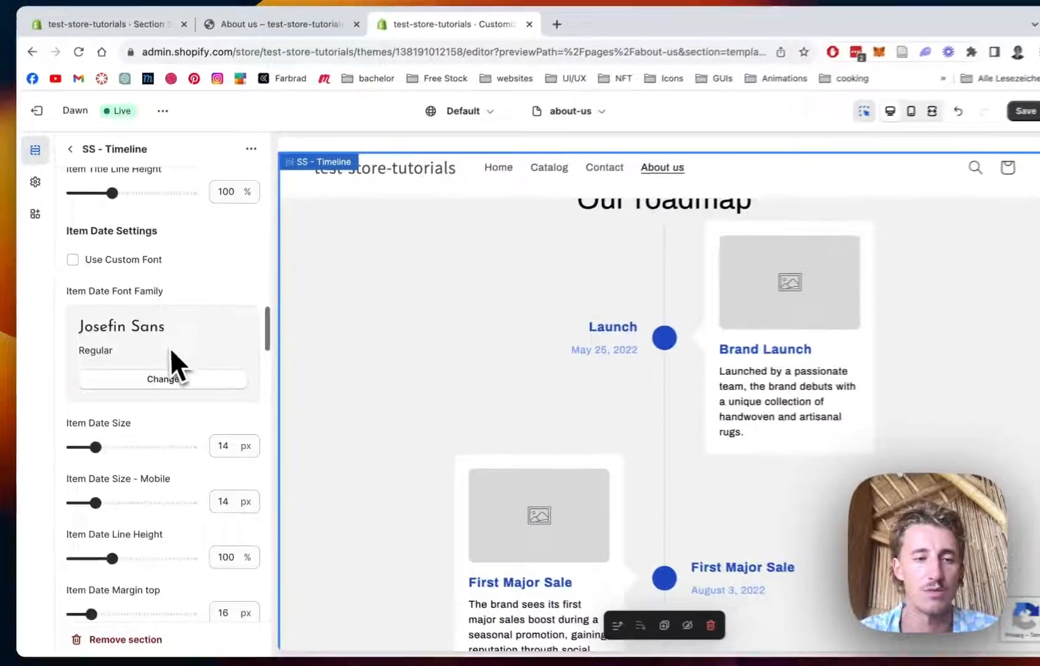
{"action": "scroll", "scroll_direction": "down", "scroll_amount": 3}
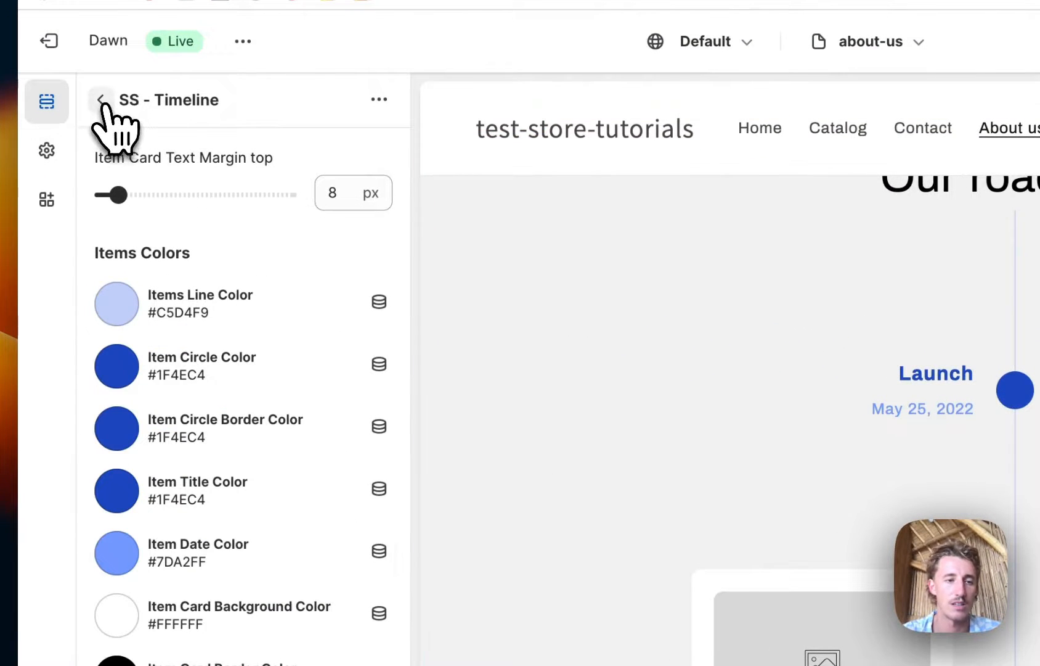
- Reselect SS - Timeline from the section list and start editing its Items Line Color
{"action": "left_click", "coordinate": [100, 100]}
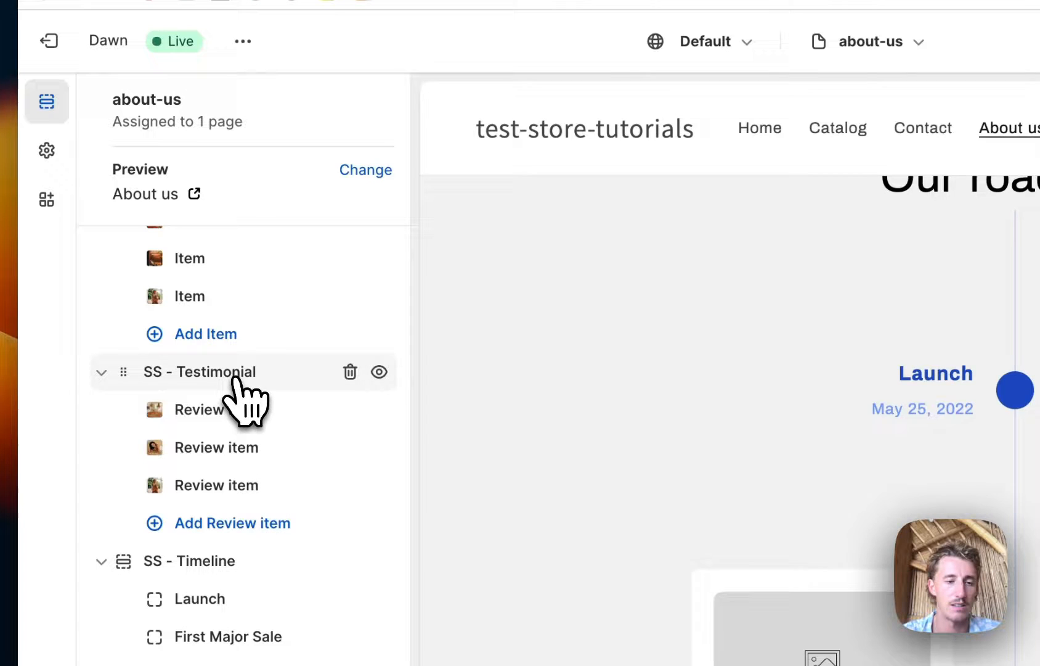
{"action": "left_click", "coordinate": [198, 371]}
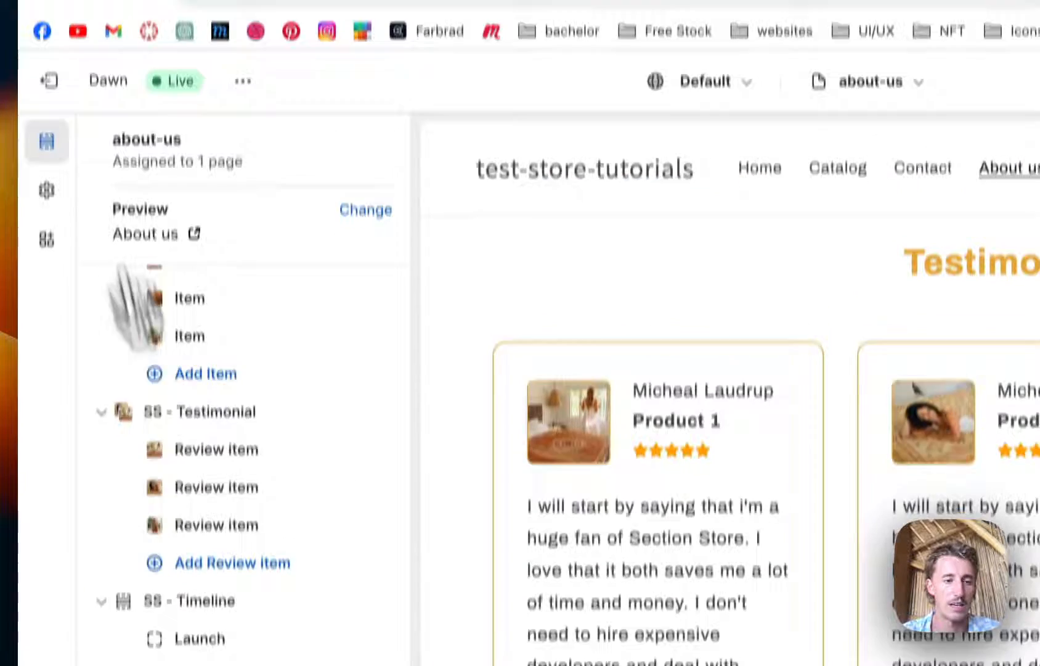
{"action": "scroll", "scroll_direction": "down", "scroll_amount": 3}
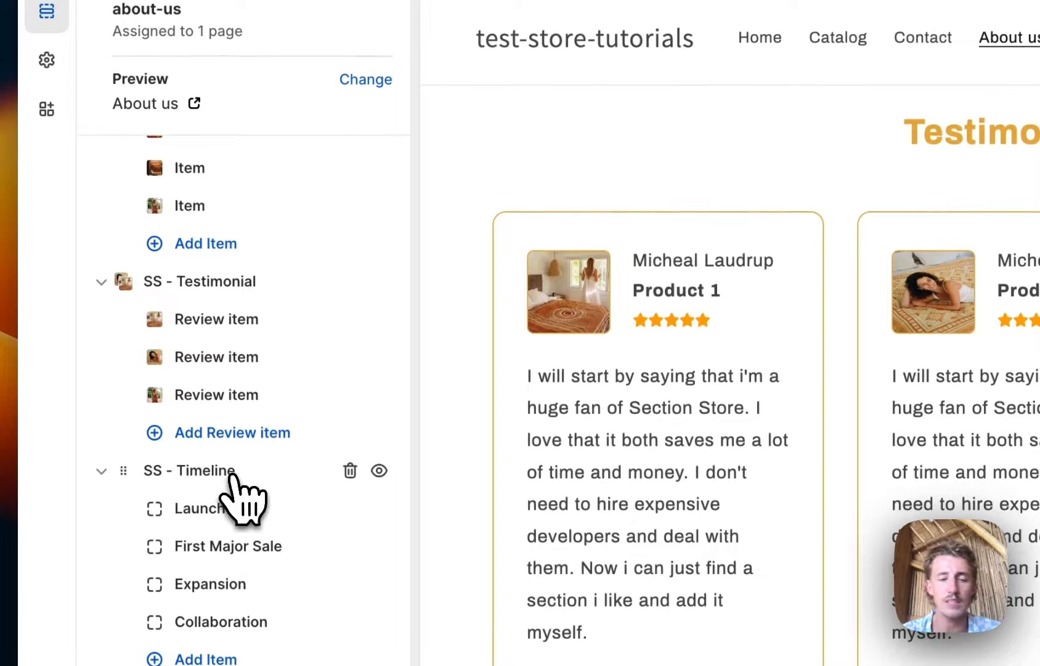
{"action": "left_click", "coordinate": [189, 469]}
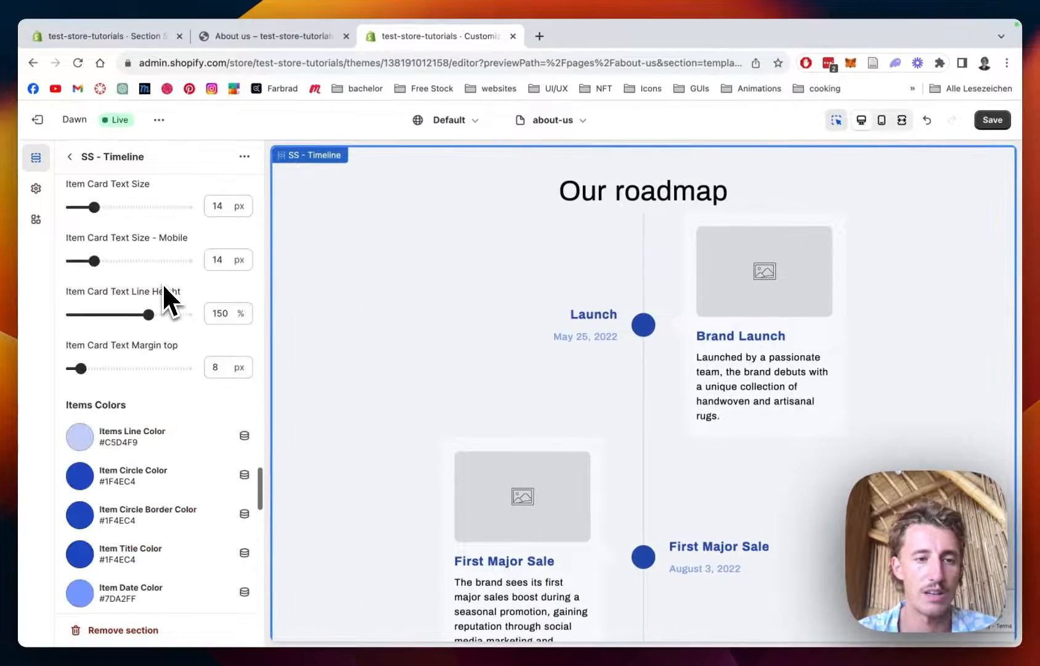
{"action": "left_click", "coordinate": [79, 437]}
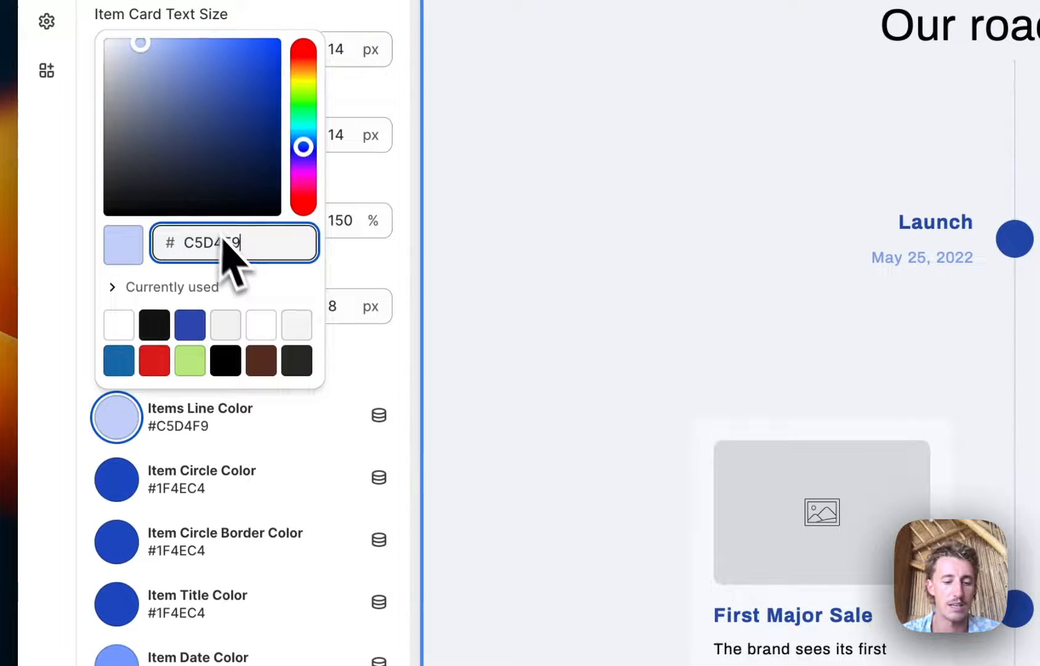
- Enter #E8AD41 for the items line, circle, border, title and date colours, then return to sections
{"action": "type", "text": "E8AD41"}
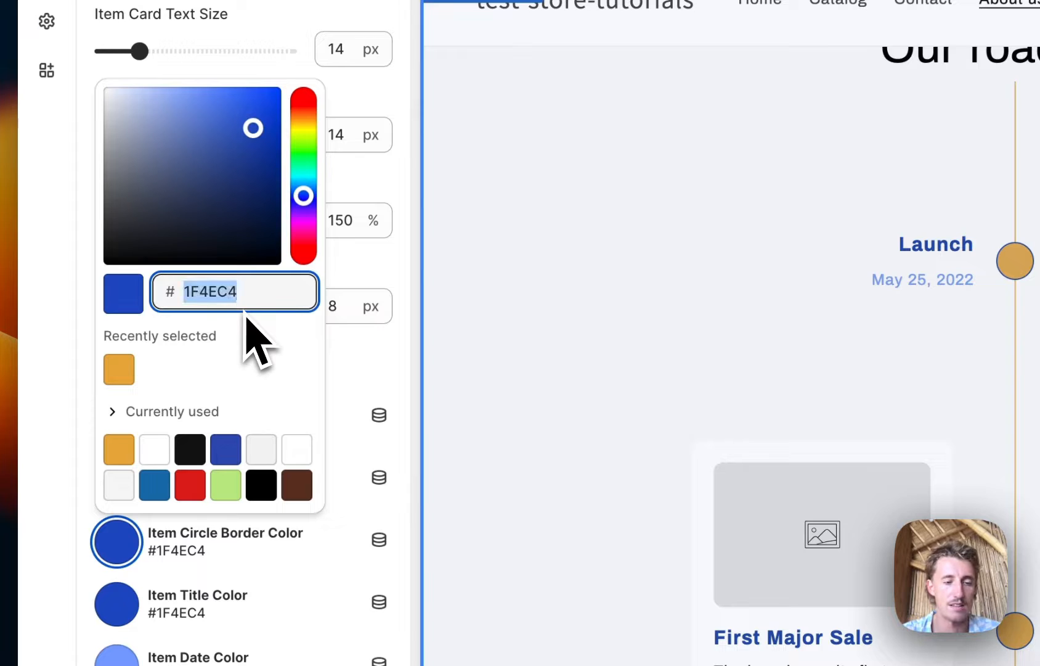
{"action": "type", "text": "E8AD41"}
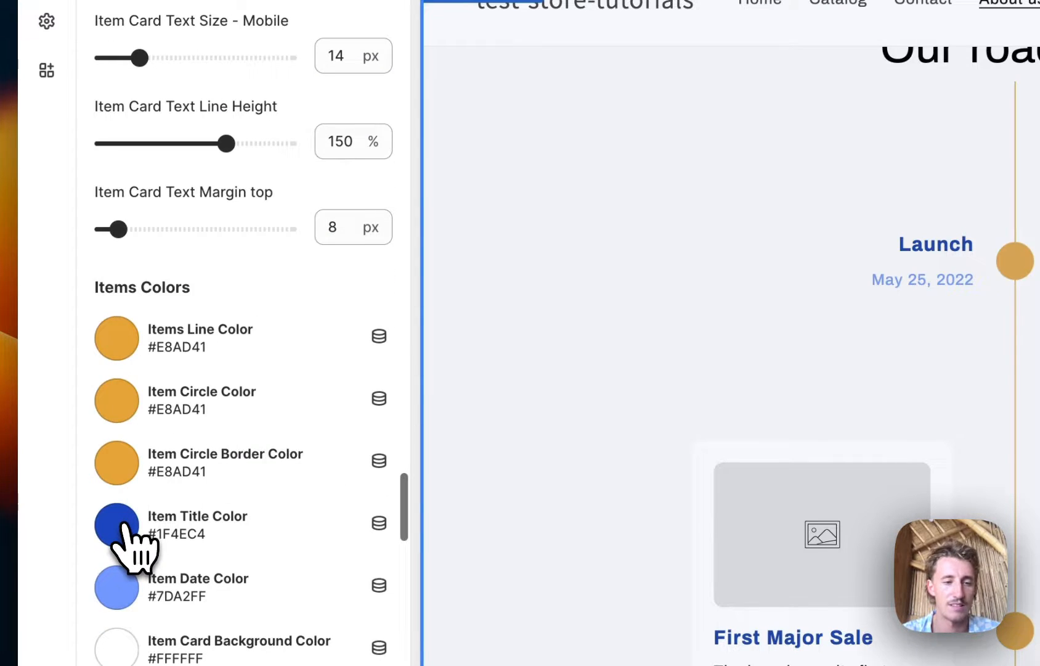
{"action": "left_click", "coordinate": [116, 527]}
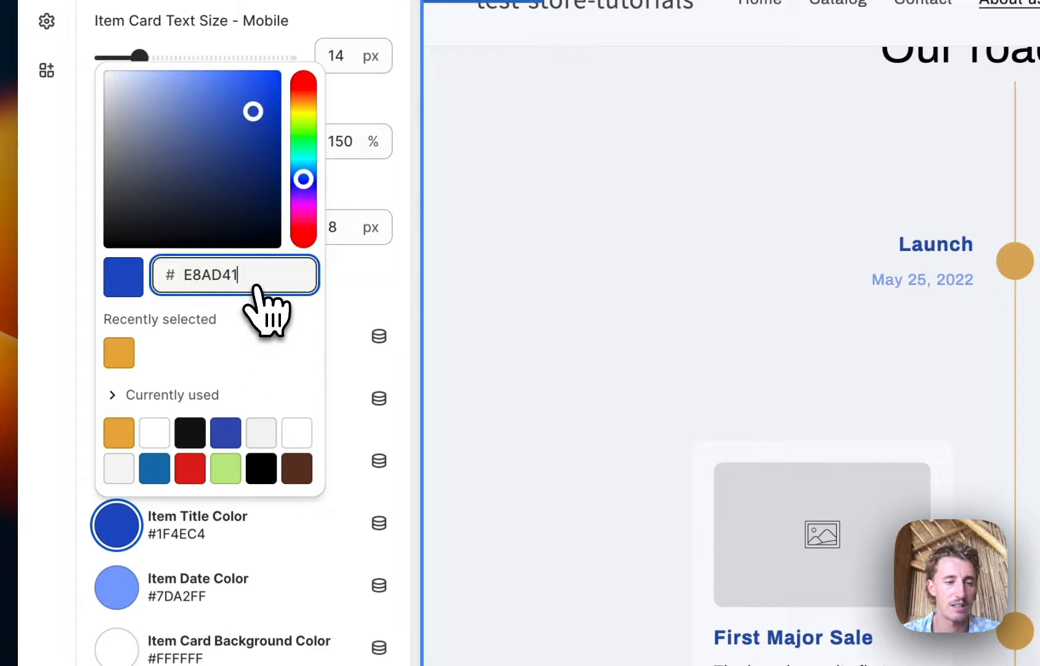
{"action": "key", "text": "Enter"}
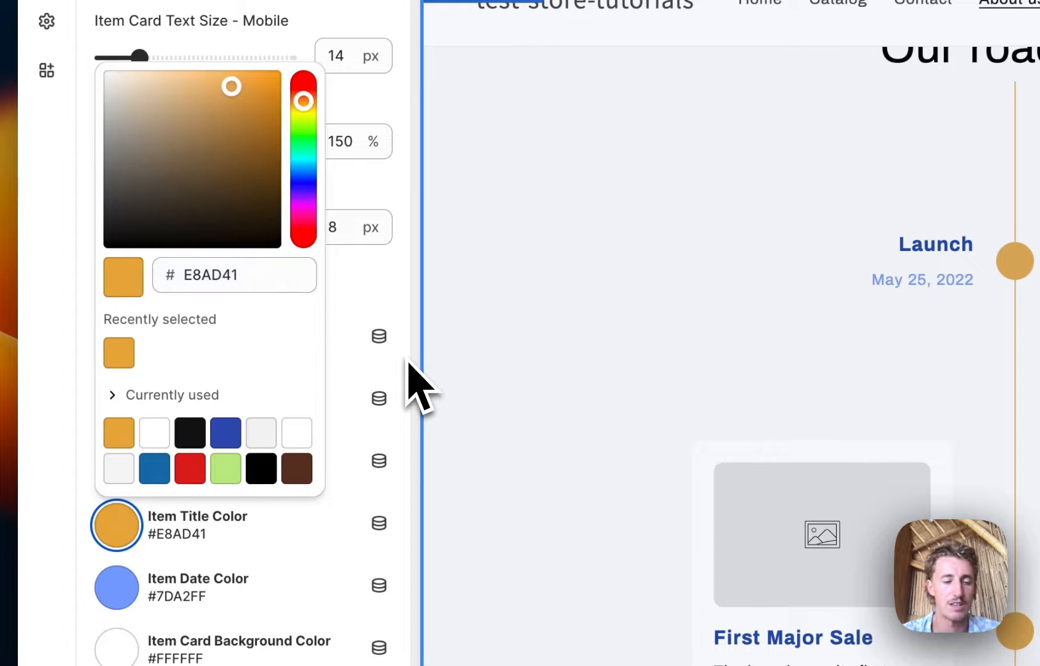
{"action": "left_click", "coordinate": [116, 526]}
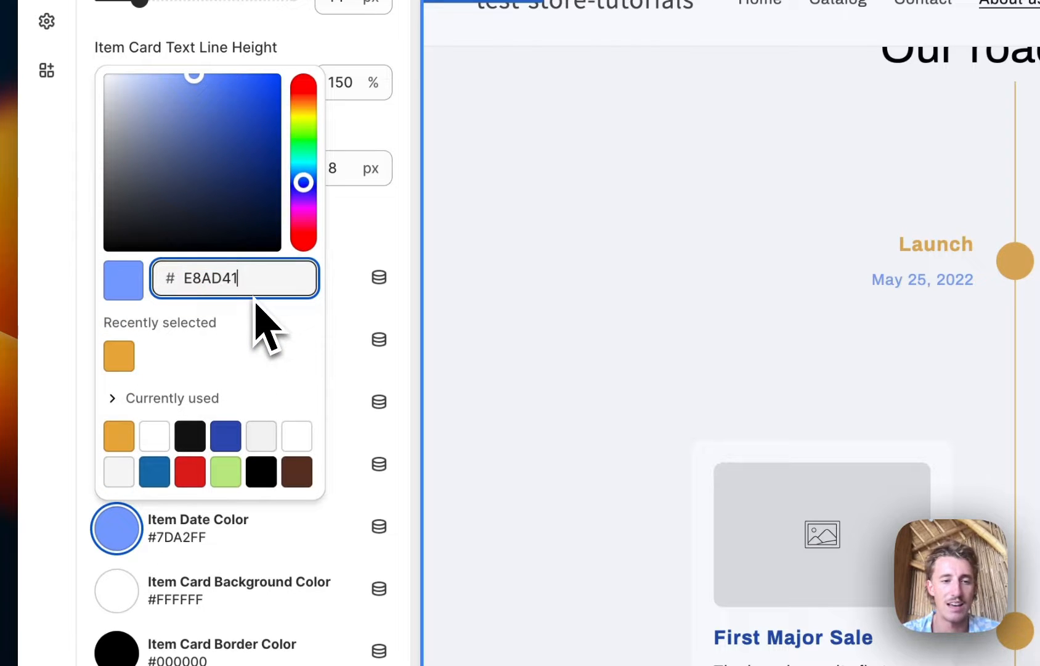
{"action": "mouse_move", "coordinate": [412, 345]}
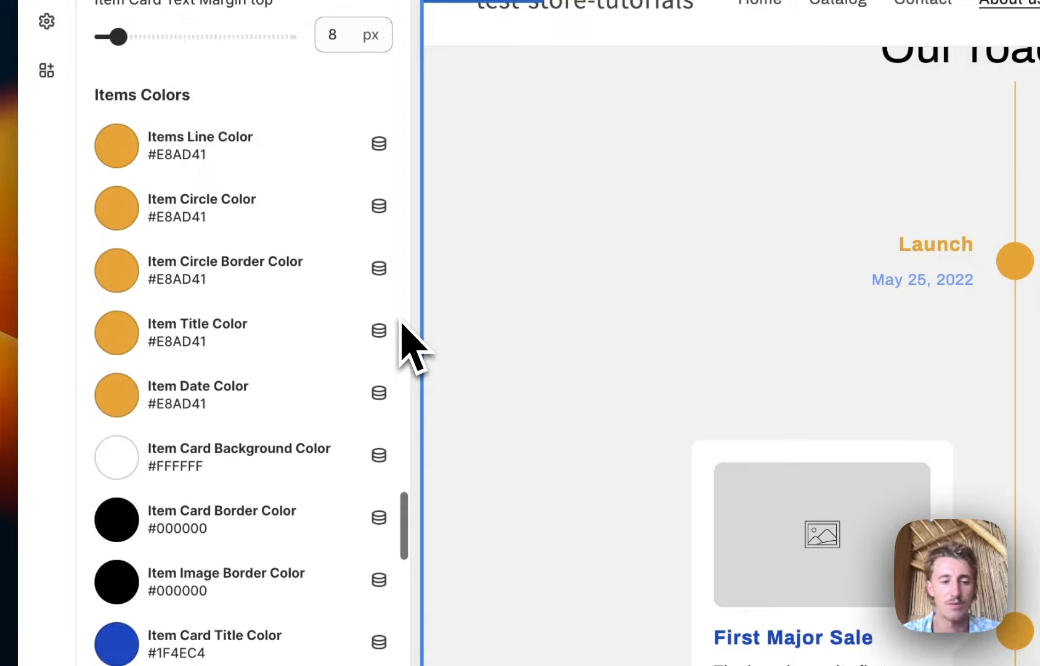
{"action": "scroll", "scroll_direction": "down", "scroll_amount": 3}
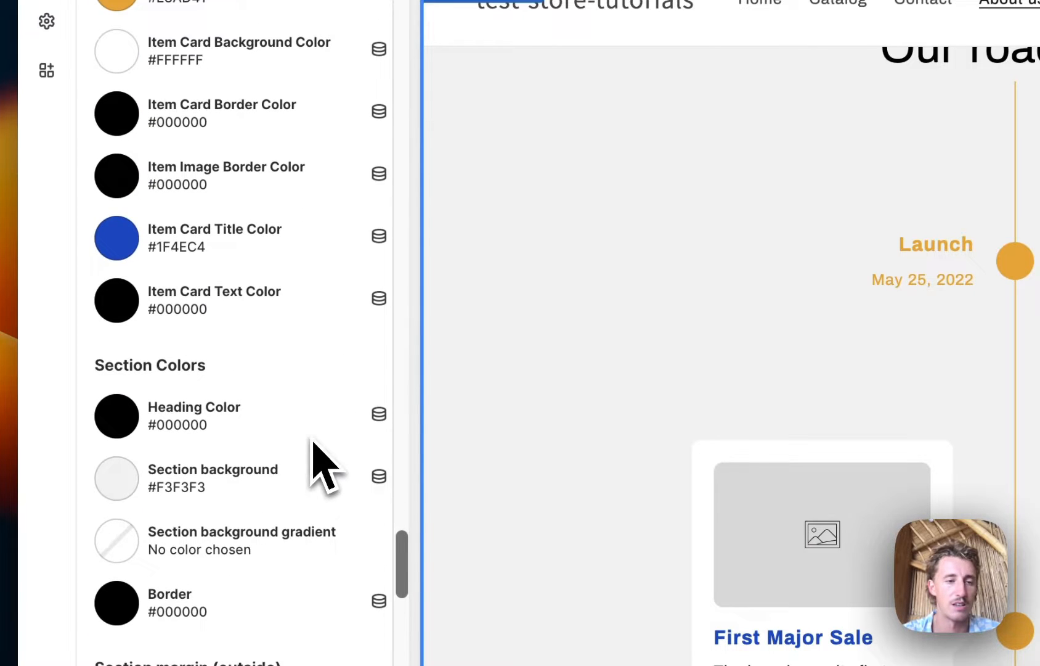
{"action": "left_click", "coordinate": [116, 238]}
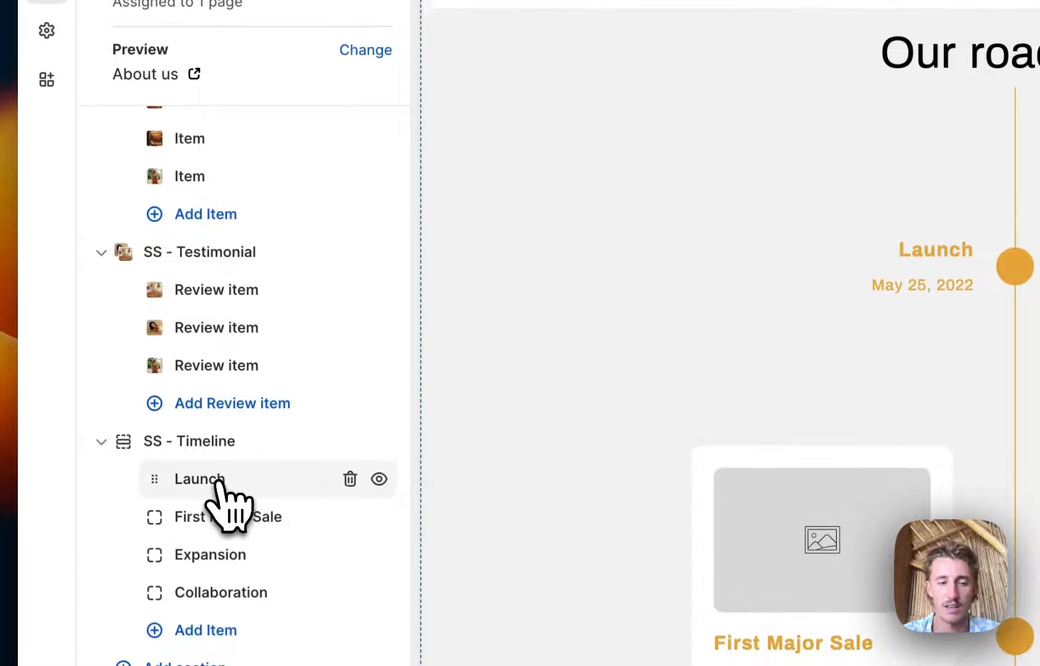
- Give the Launch timeline item a rug photo as its image
{"action": "left_click", "coordinate": [199, 479]}
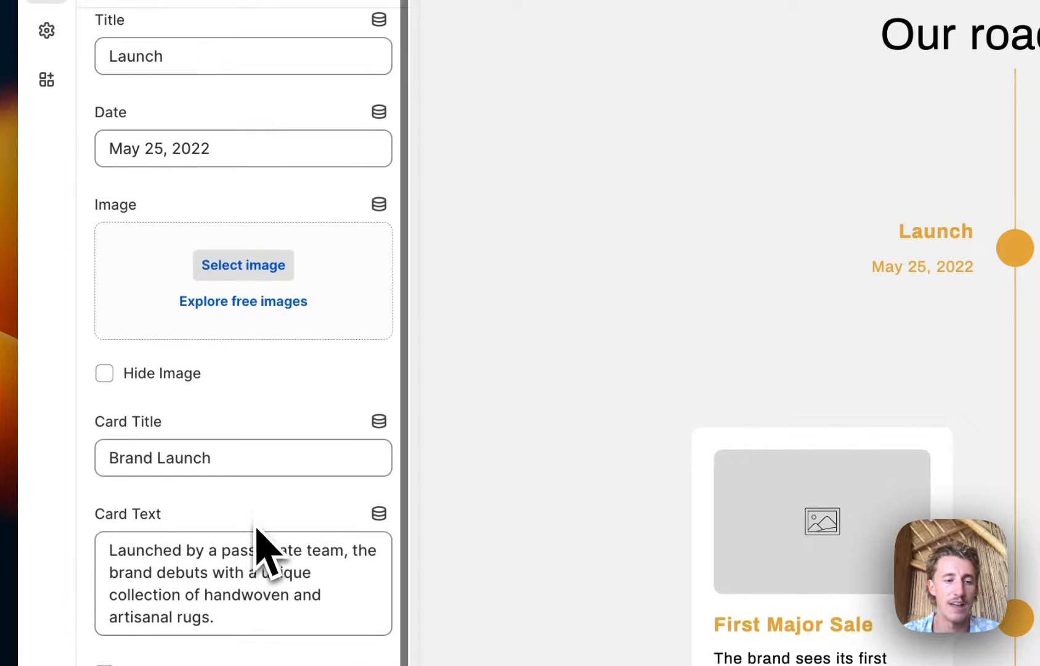
{"action": "left_click", "coordinate": [105, 559]}
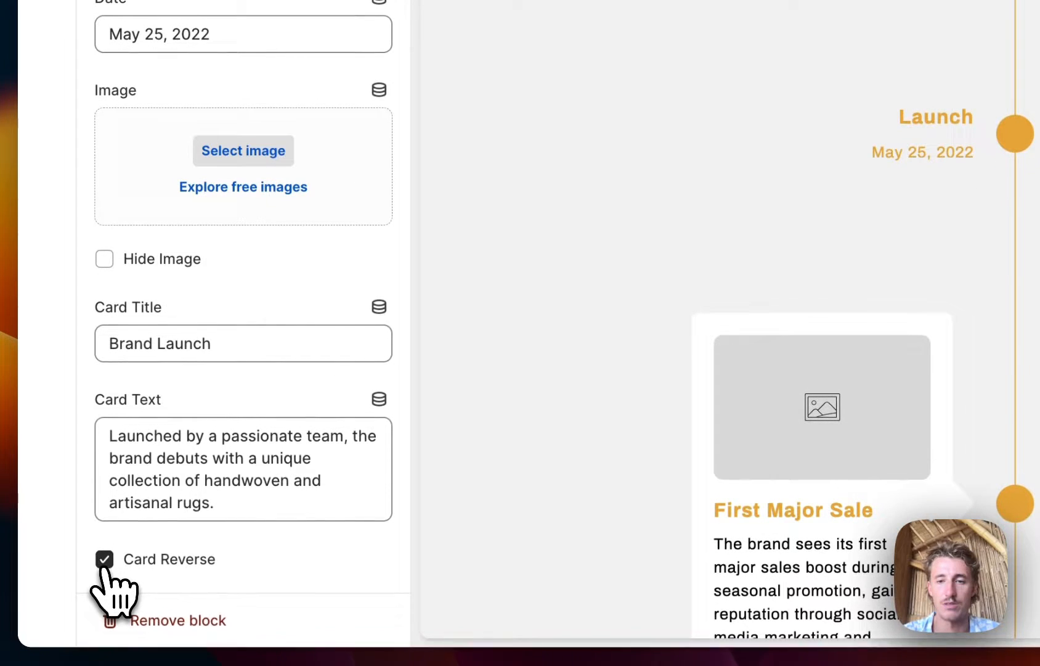
{"action": "left_click", "coordinate": [104, 558]}
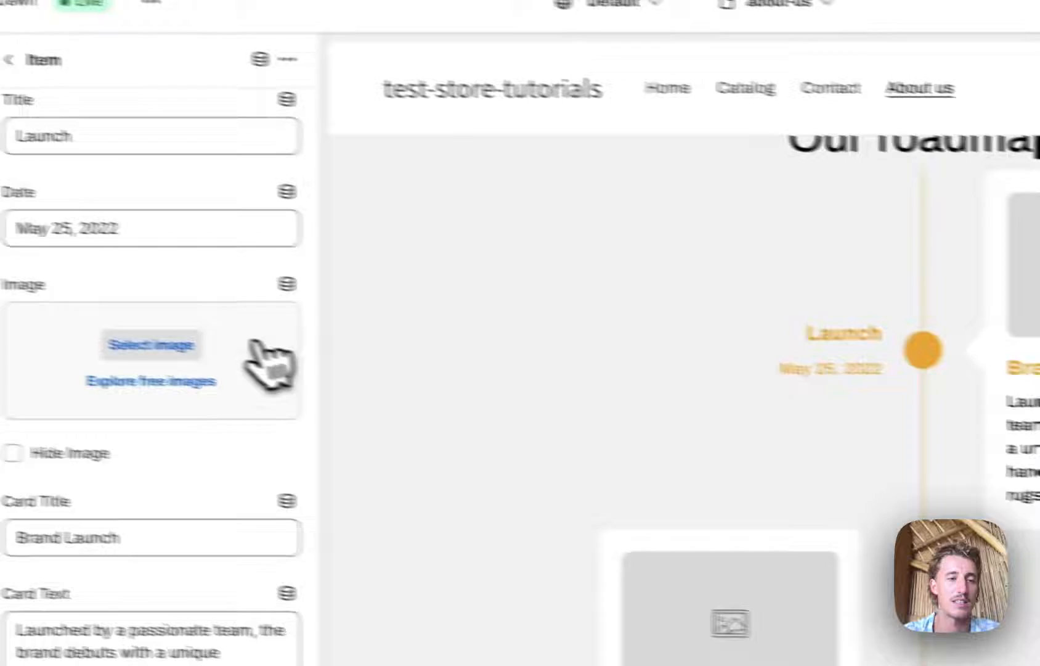
{"action": "left_click", "coordinate": [150, 343]}
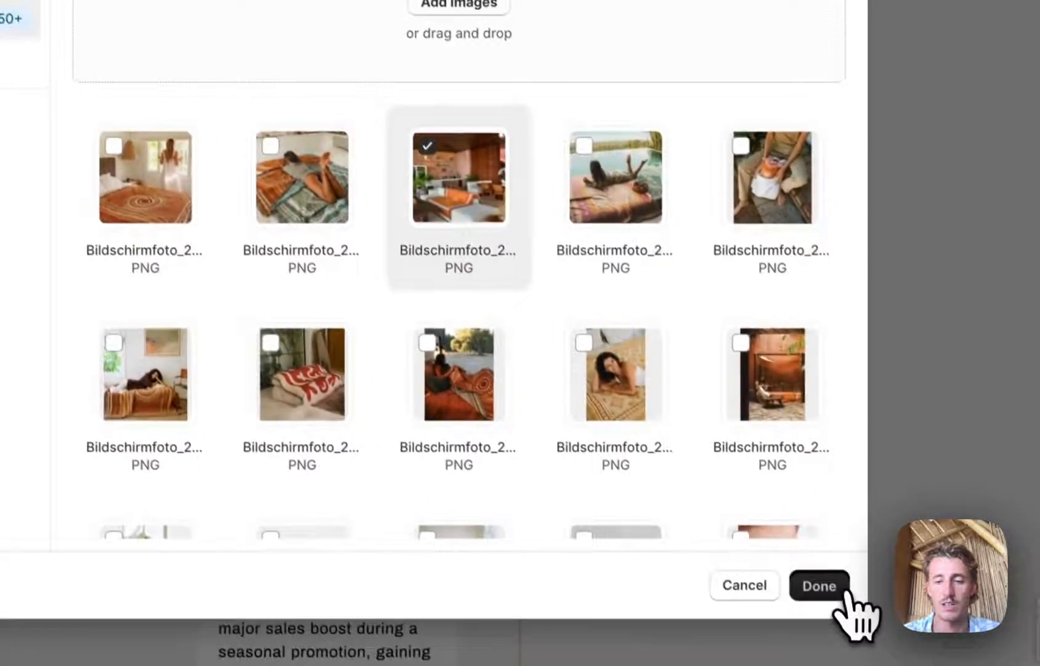
{"action": "left_click", "coordinate": [819, 585]}
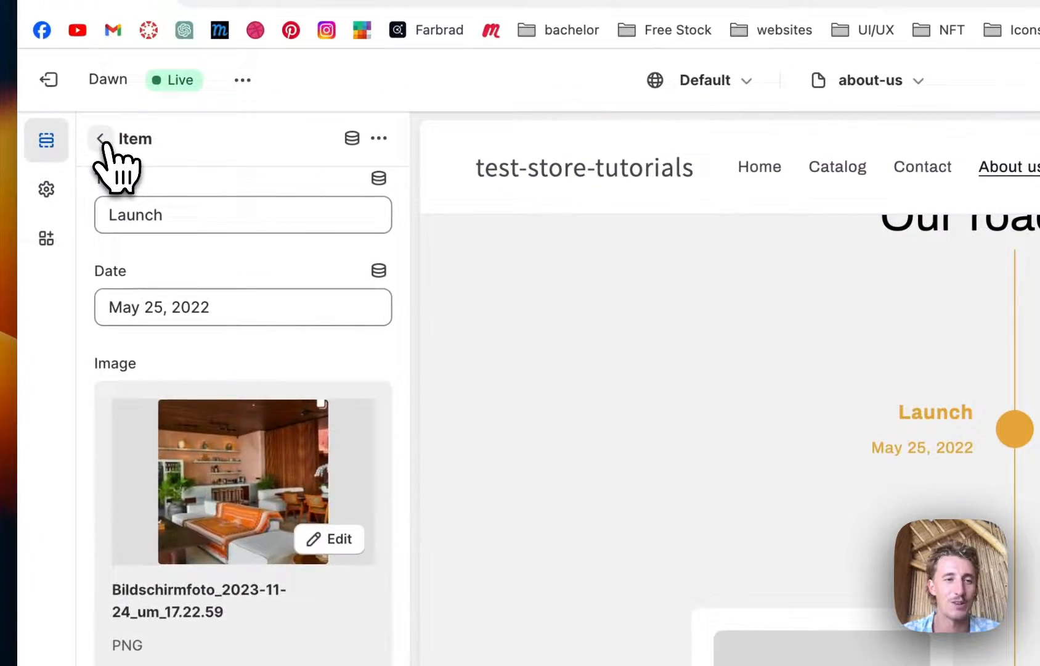
{"action": "left_click", "coordinate": [101, 139]}
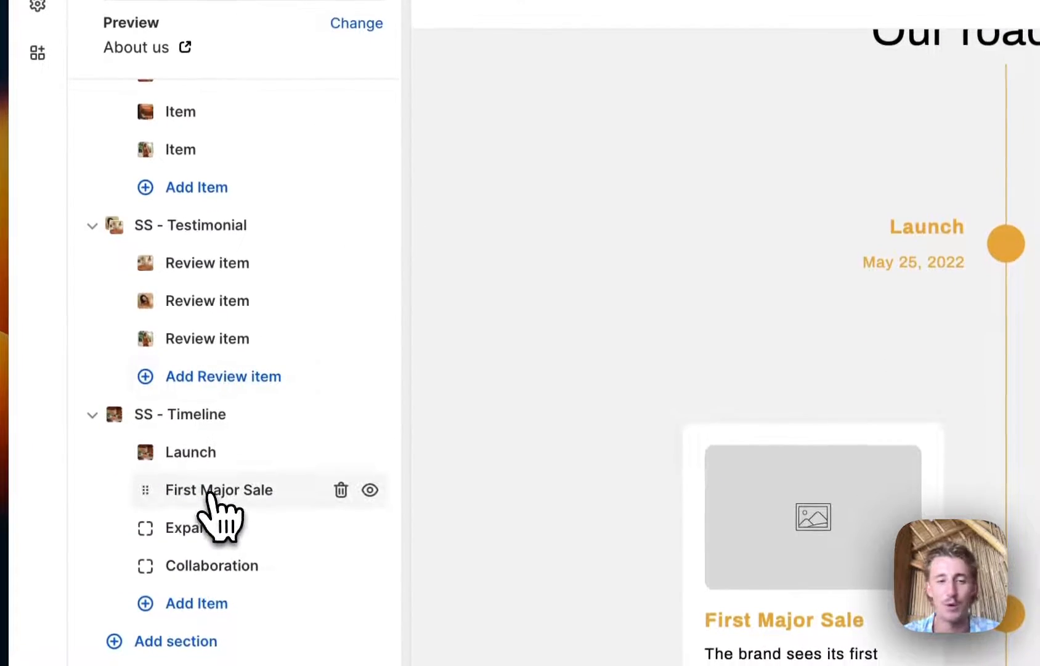
- Give the First Major Sale milestone its own picture
{"action": "left_click", "coordinate": [219, 489]}
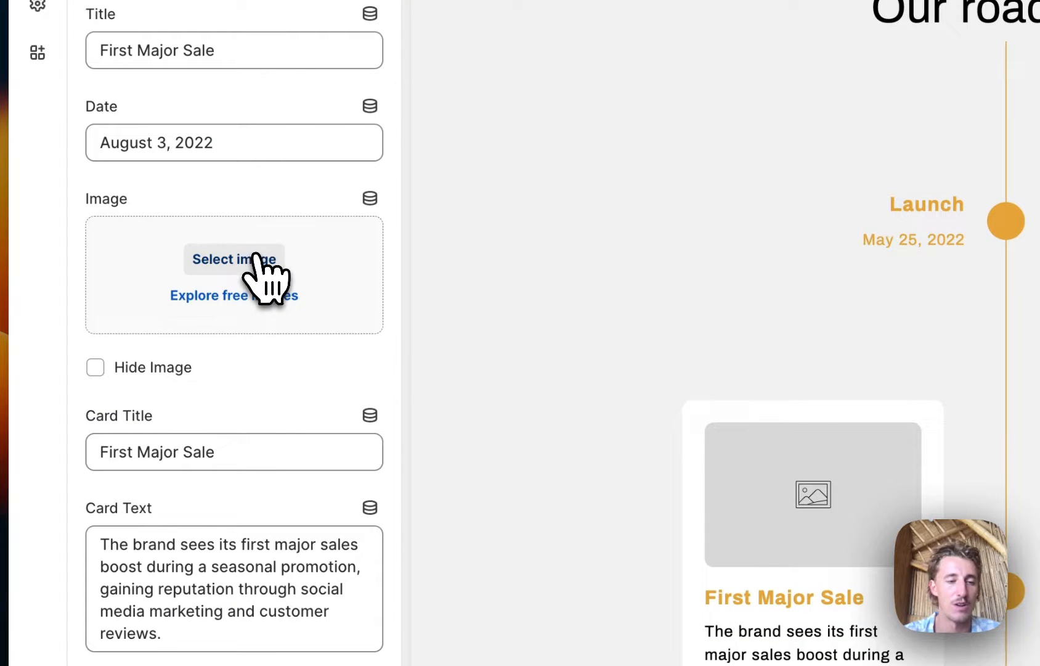
{"action": "left_click", "coordinate": [233, 260]}
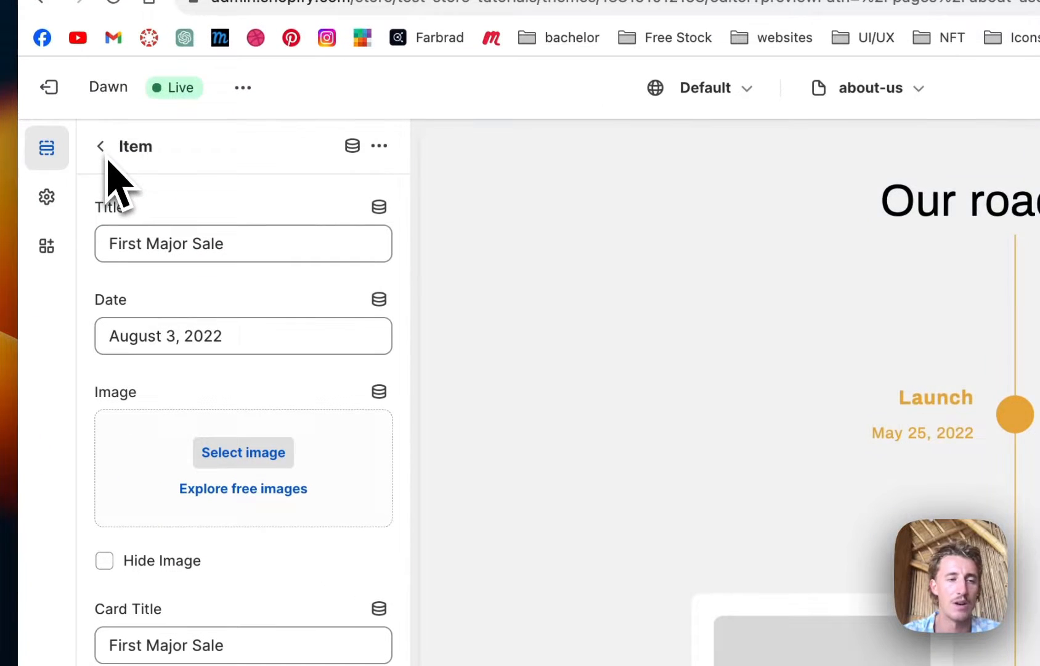
{"action": "left_click", "coordinate": [100, 145]}
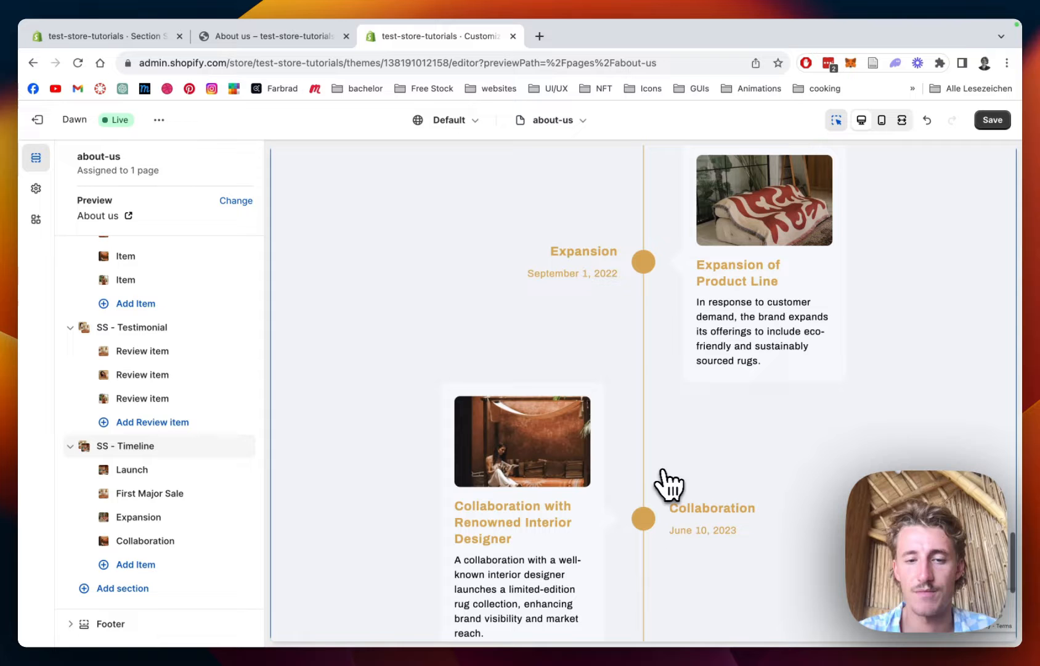
- Set the Section Colors Heading Color to the orange #E8AD41
{"action": "scroll", "scroll_direction": "down", "scroll_amount": 3}
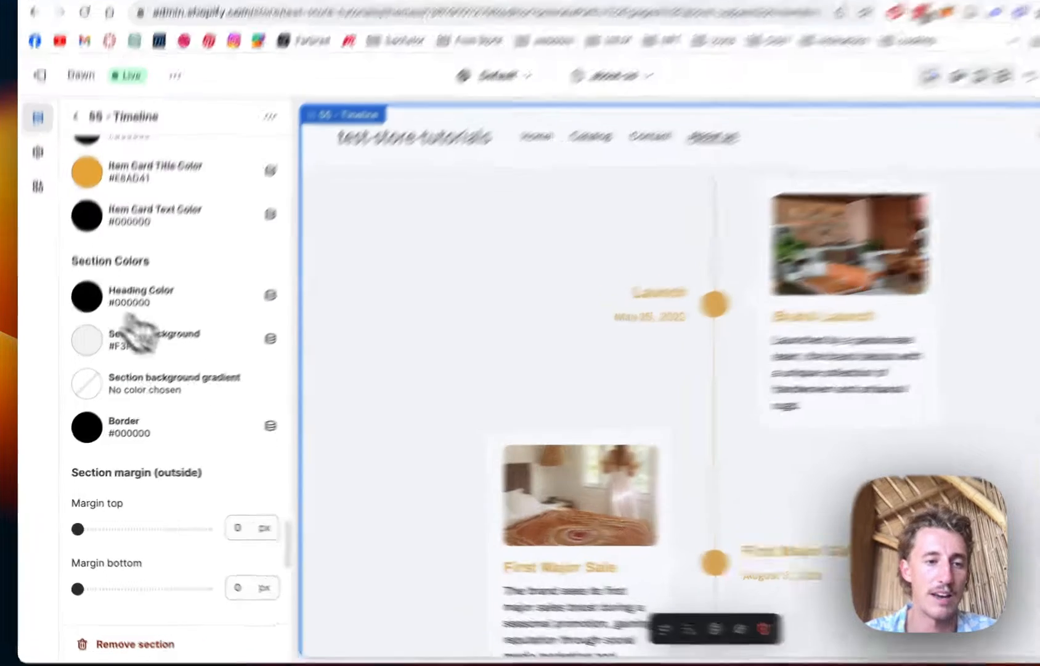
{"action": "left_click", "coordinate": [86, 294]}
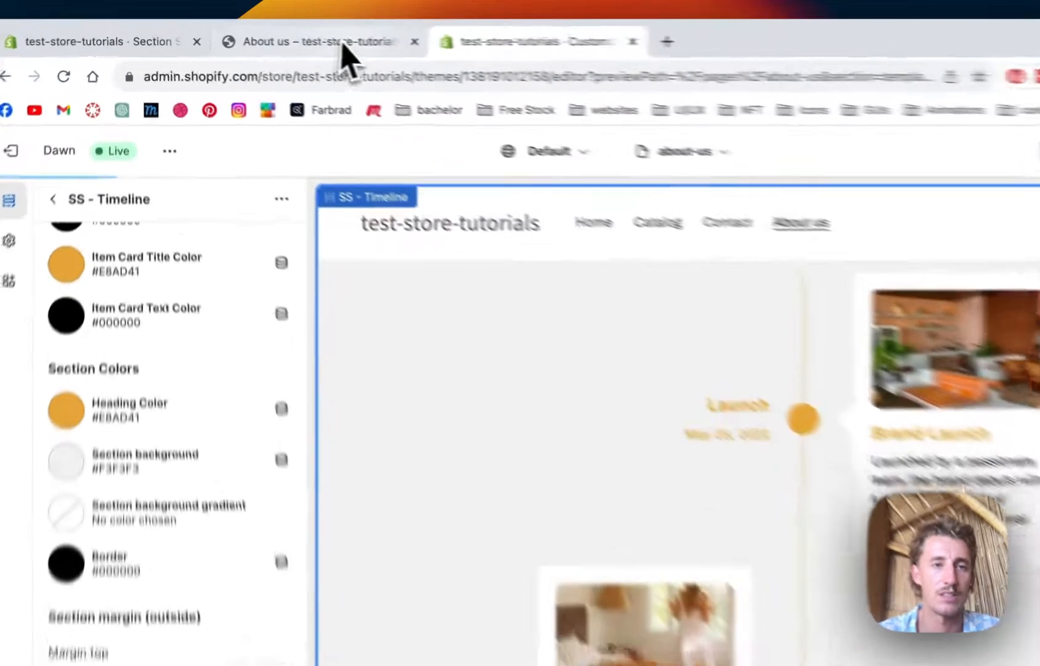
- Scroll the live About us page down to the orange Our roadmap timeline with milestone photos
{"action": "scroll", "scroll_direction": "down", "scroll_amount": 3}
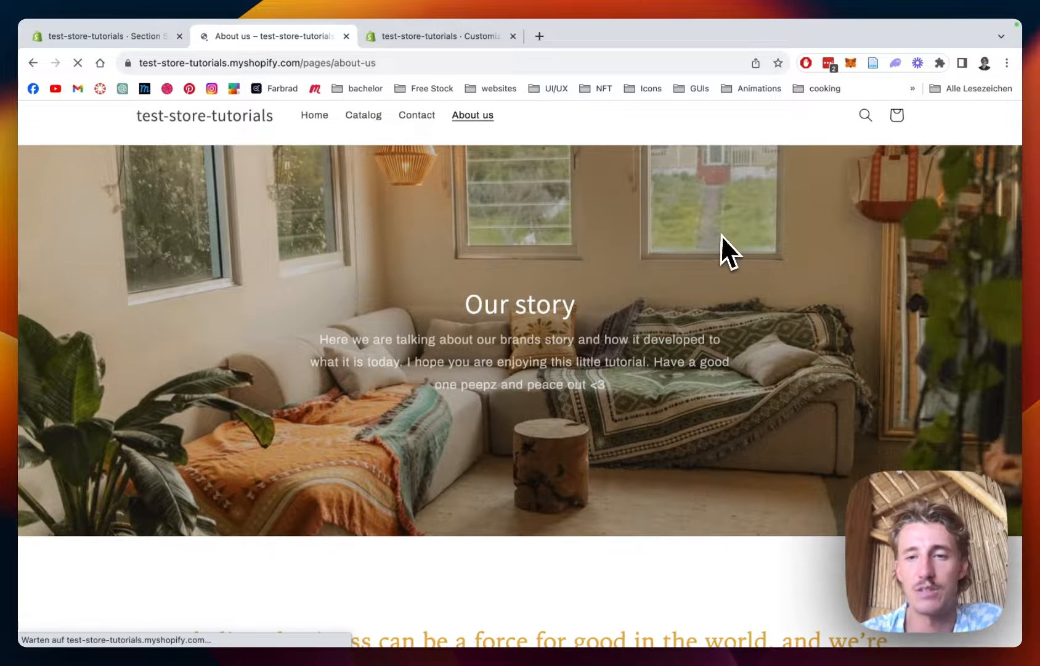
{"action": "scroll", "scroll_direction": "down", "scroll_amount": 3}
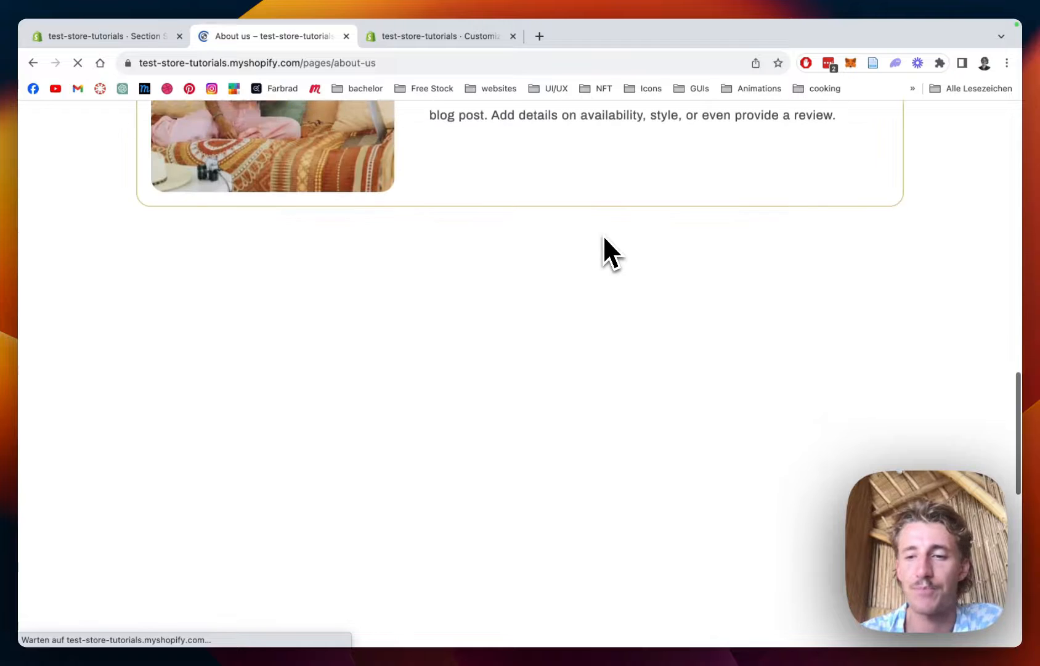
{"action": "scroll", "scroll_direction": "down", "scroll_amount": 3}
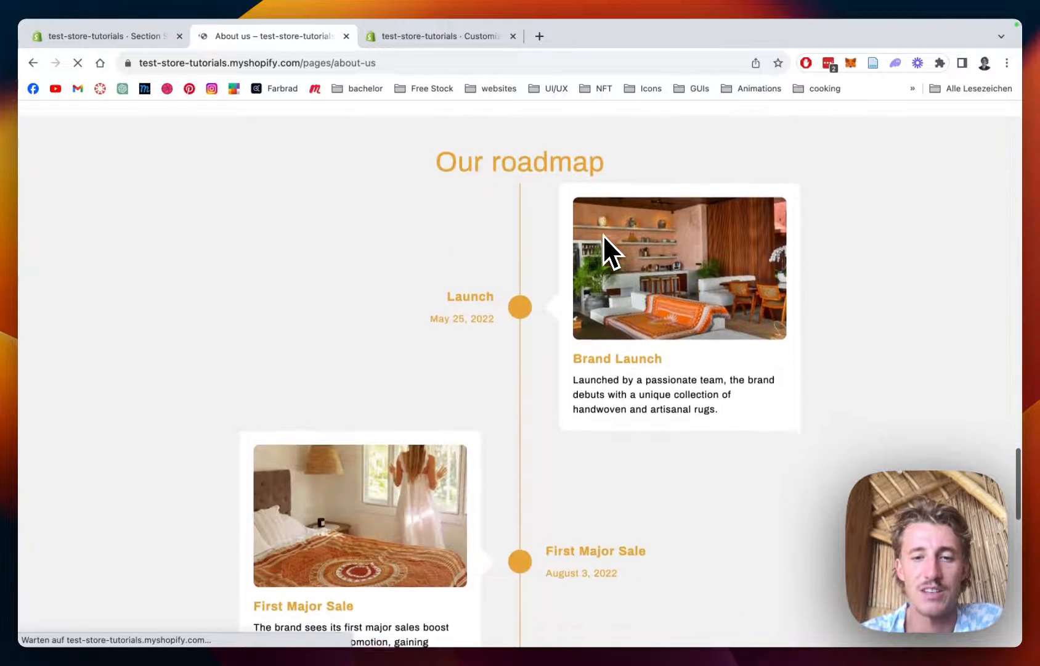
{"action": "scroll", "scroll_direction": "down", "scroll_amount": 3}
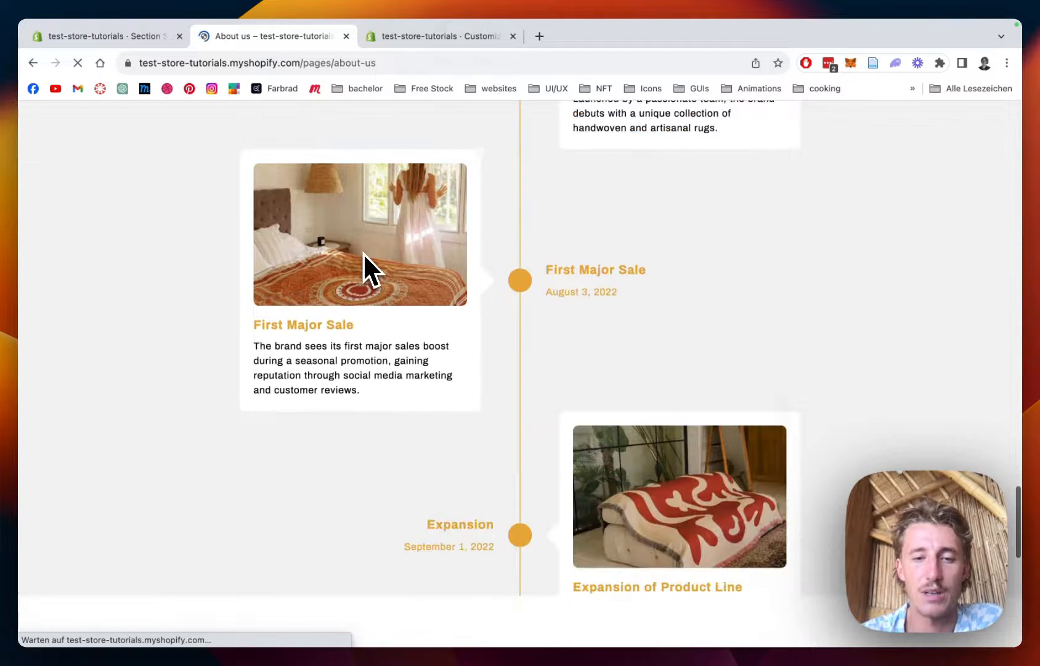
{"action": "scroll", "scroll_direction": "down", "scroll_amount": 3}
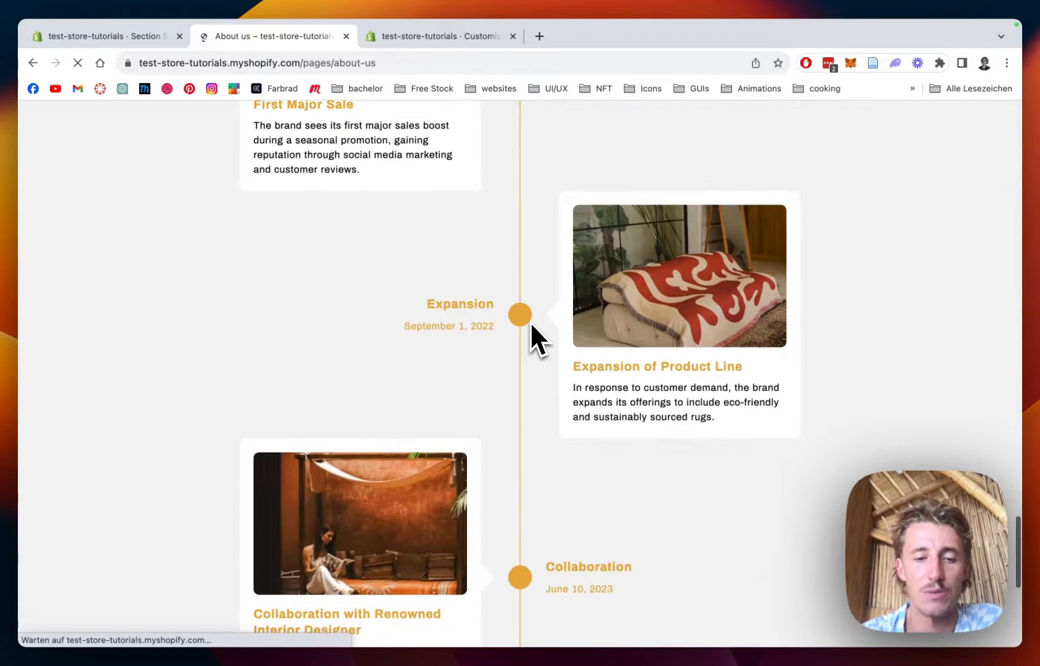
{"action": "scroll", "scroll_direction": "down", "scroll_amount": 3}
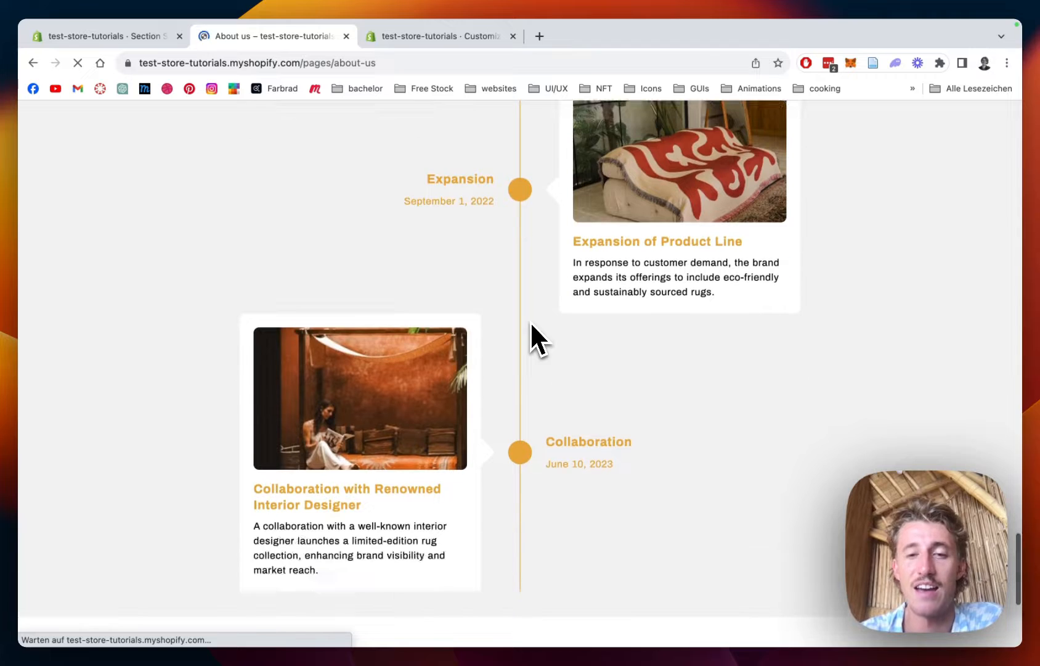
{"action": "mouse_move", "coordinate": [618, 374]}
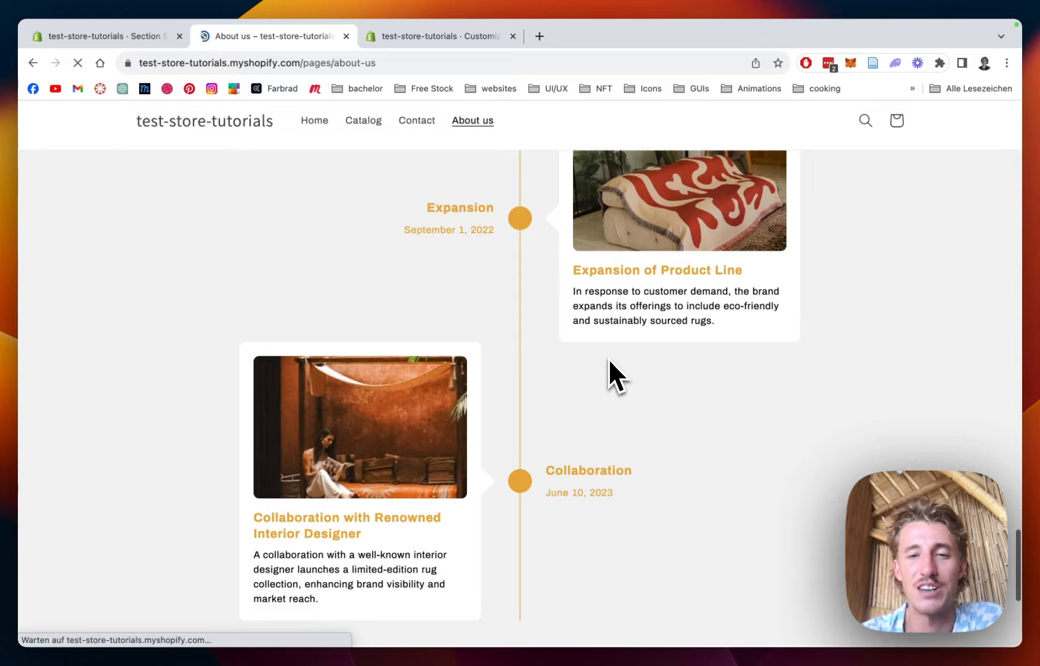
{"action": "scroll", "scroll_direction": "down", "scroll_amount": 3}
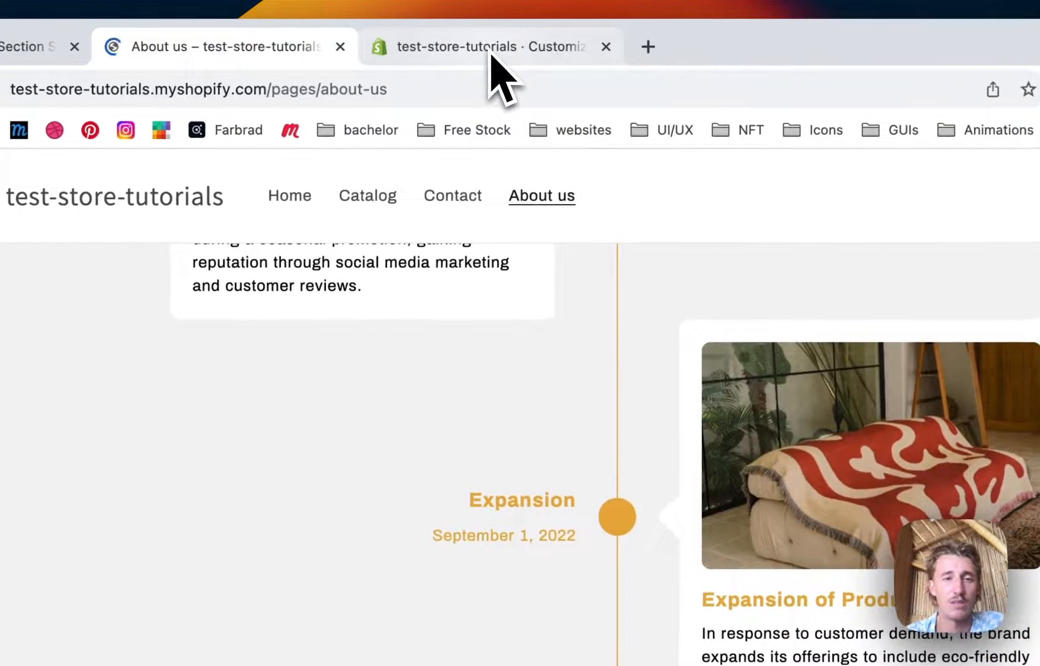
- Switch the theme editor to Mobile preview and scroll through the stacked roadmap cards
{"action": "left_click", "coordinate": [481, 47]}
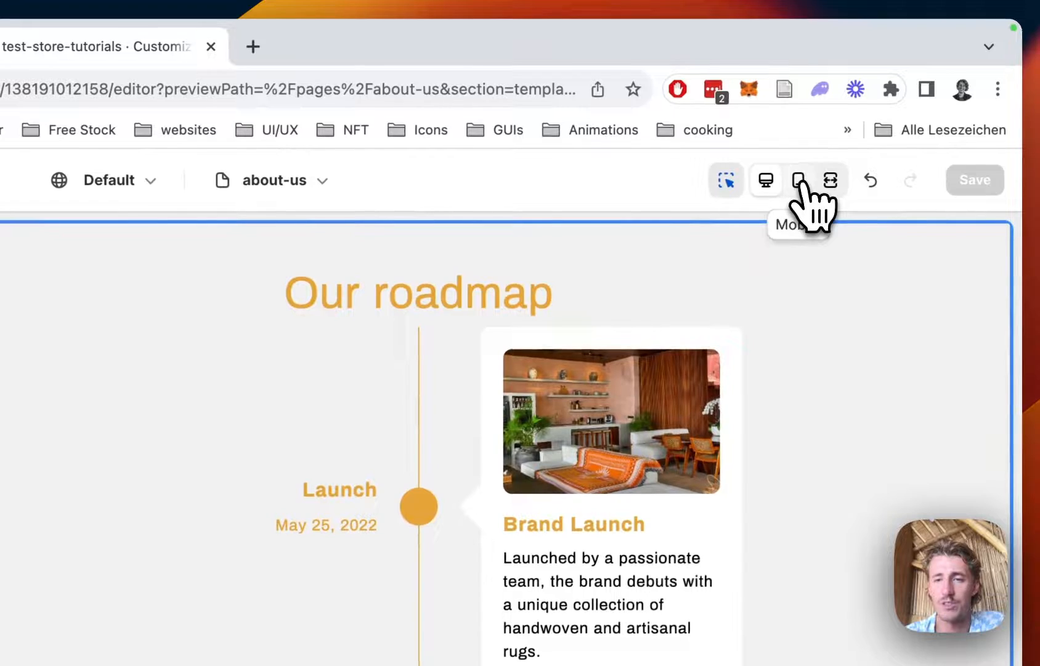
{"action": "left_click", "coordinate": [797, 180]}
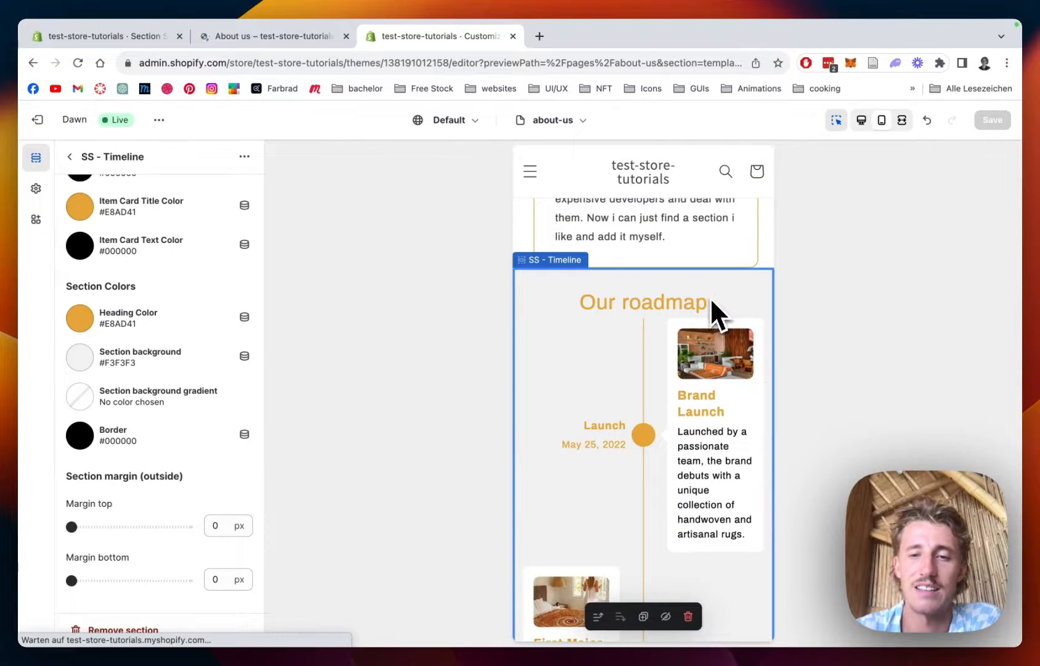
{"action": "scroll", "scroll_direction": "down", "scroll_amount": 3}
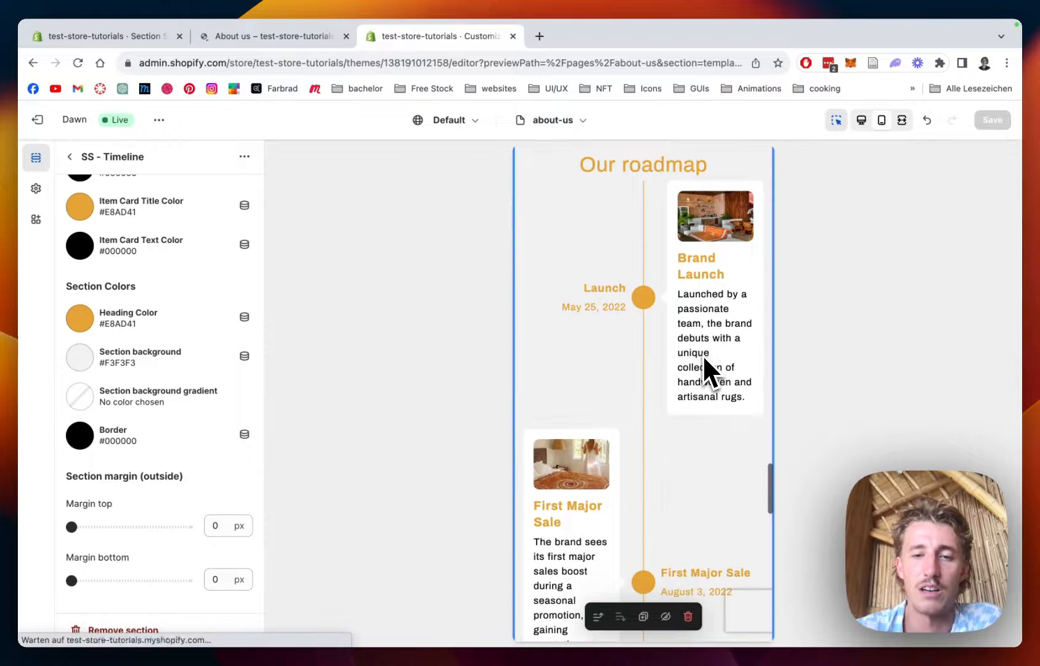
{"action": "scroll", "scroll_direction": "down", "scroll_amount": 3}
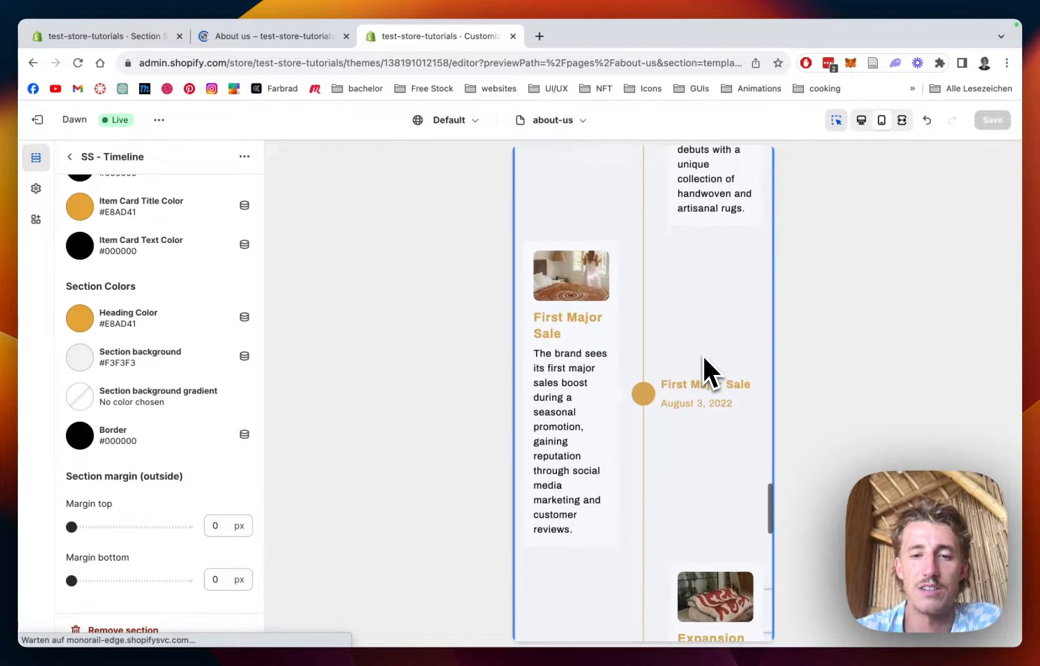
{"action": "scroll", "scroll_direction": "down", "scroll_amount": 3}
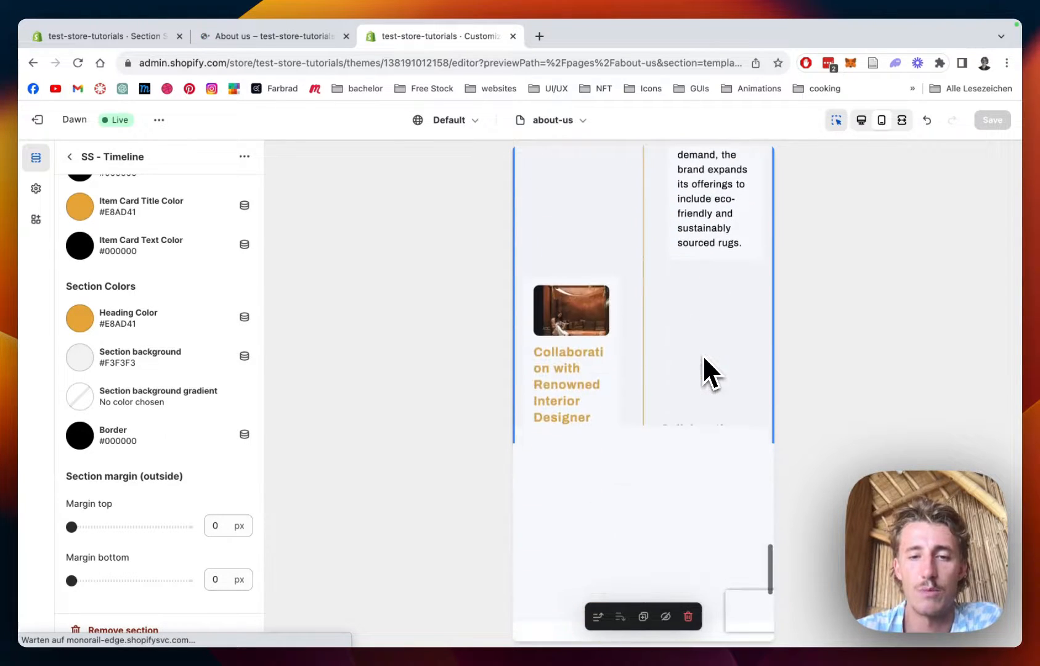
{"action": "scroll", "scroll_direction": "down", "scroll_amount": 3}
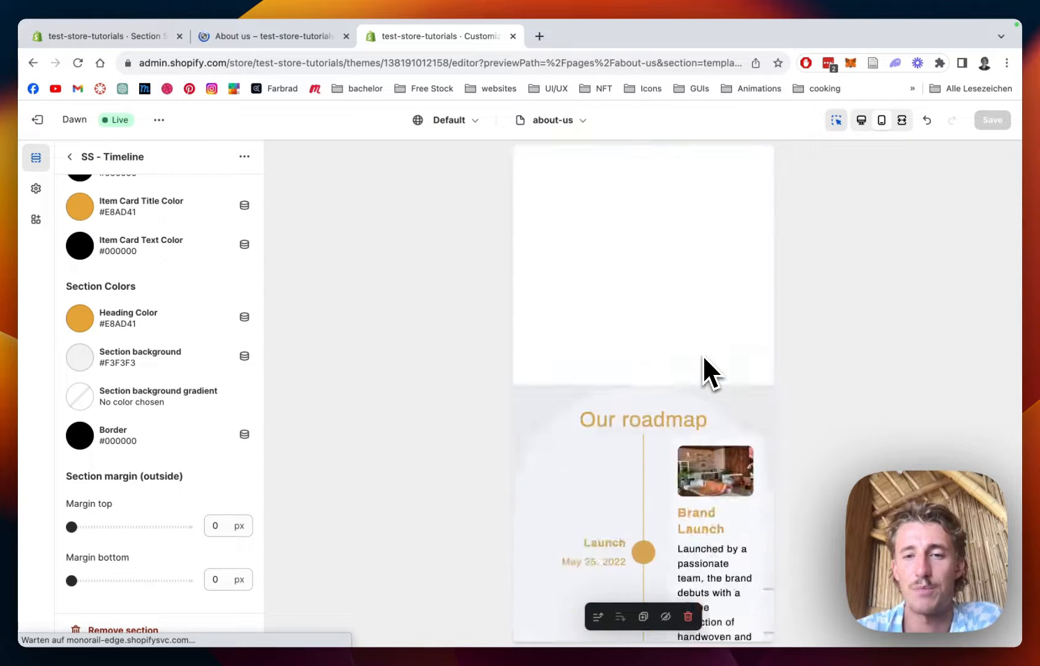
{"action": "scroll", "scroll_direction": "down", "scroll_amount": 3}
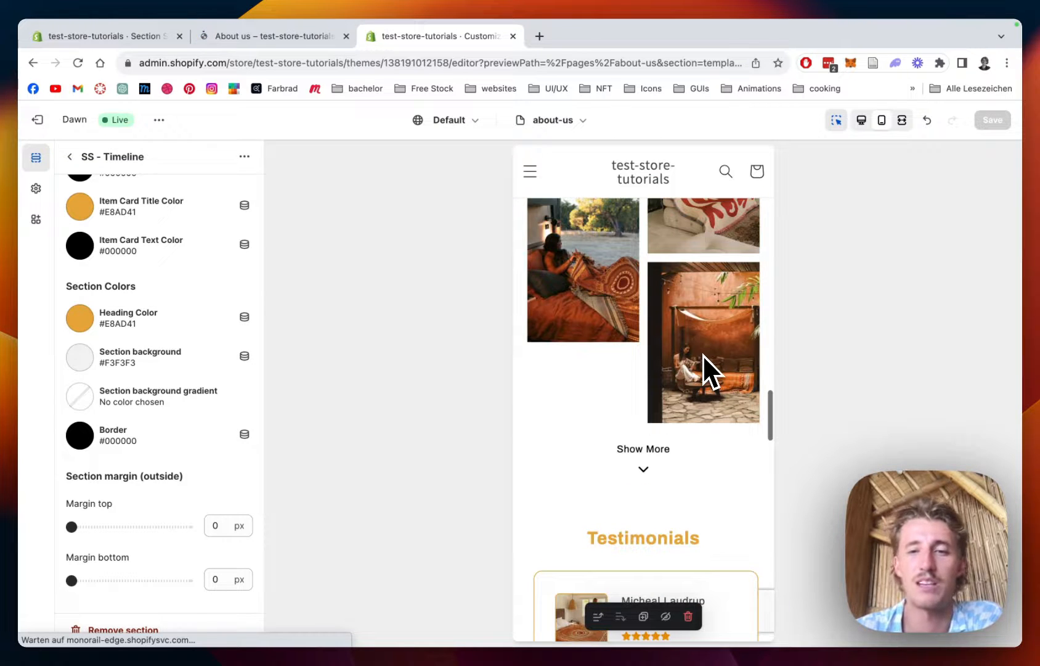